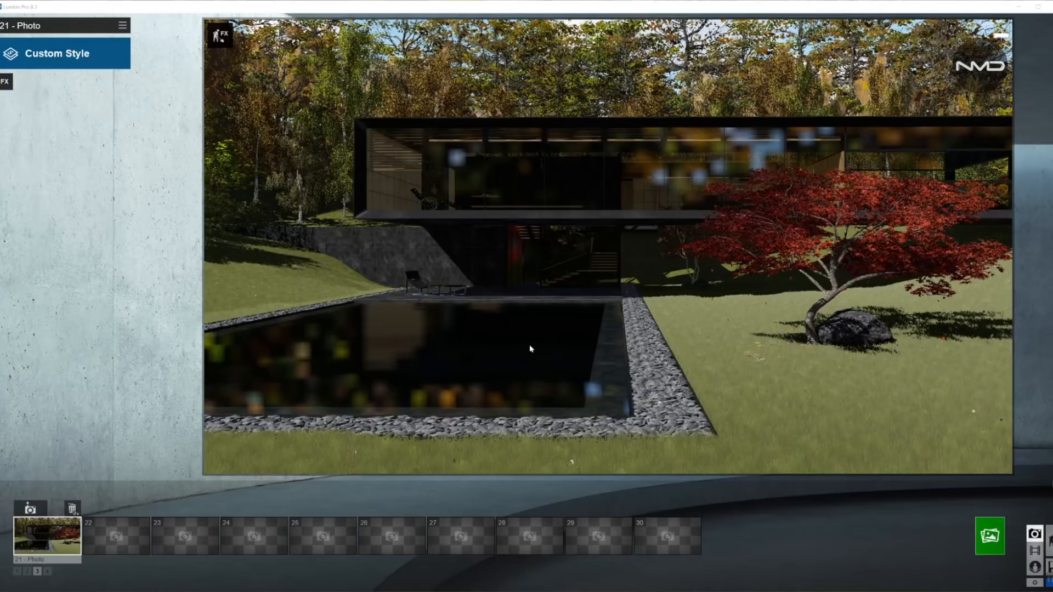
{"action": "mouse_move", "coordinate": [558, 335]}
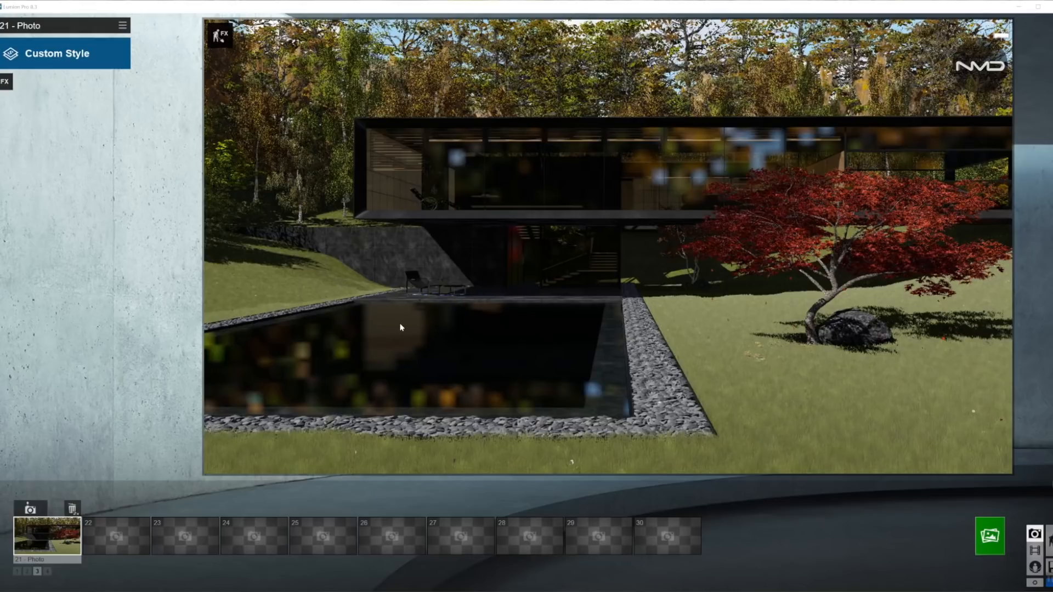
{"action": "mouse_move", "coordinate": [514, 330]}
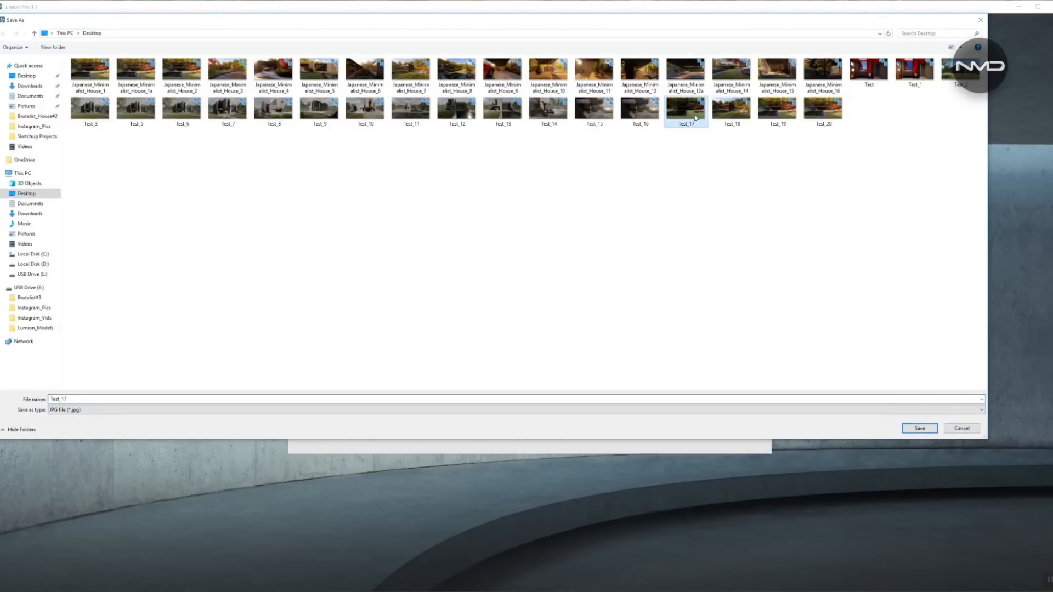
Save the 1920x1080 render as Test_17 on the desktop and dismiss the finished render
{"action": "left_click", "coordinate": [919, 428]}
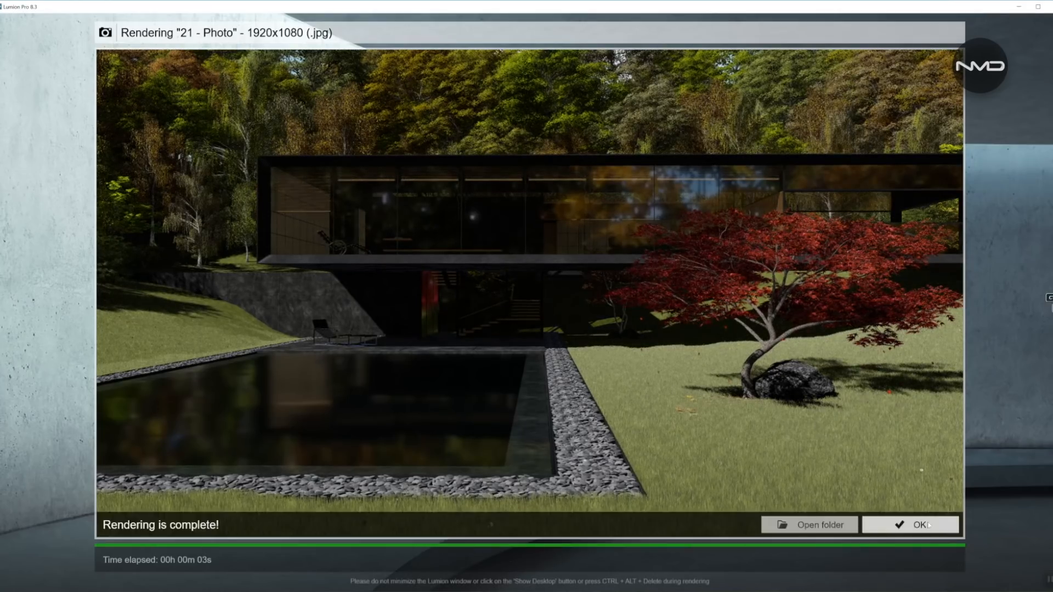
{"action": "left_click", "coordinate": [910, 525]}
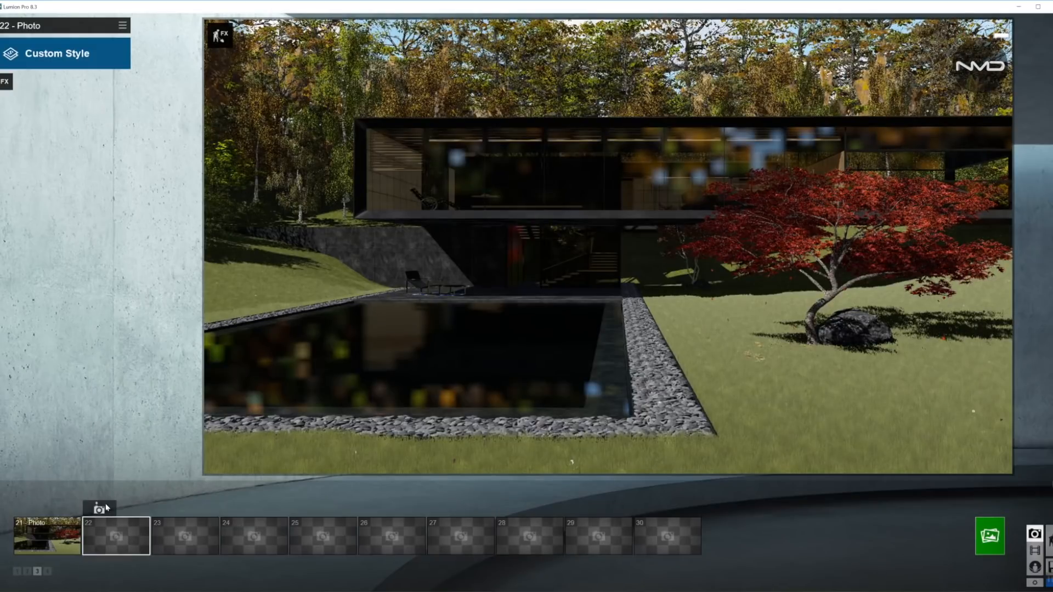
Apply the Realistic style to photo 22 and add Volumetric Sunlight
{"action": "left_click", "coordinate": [56, 53]}
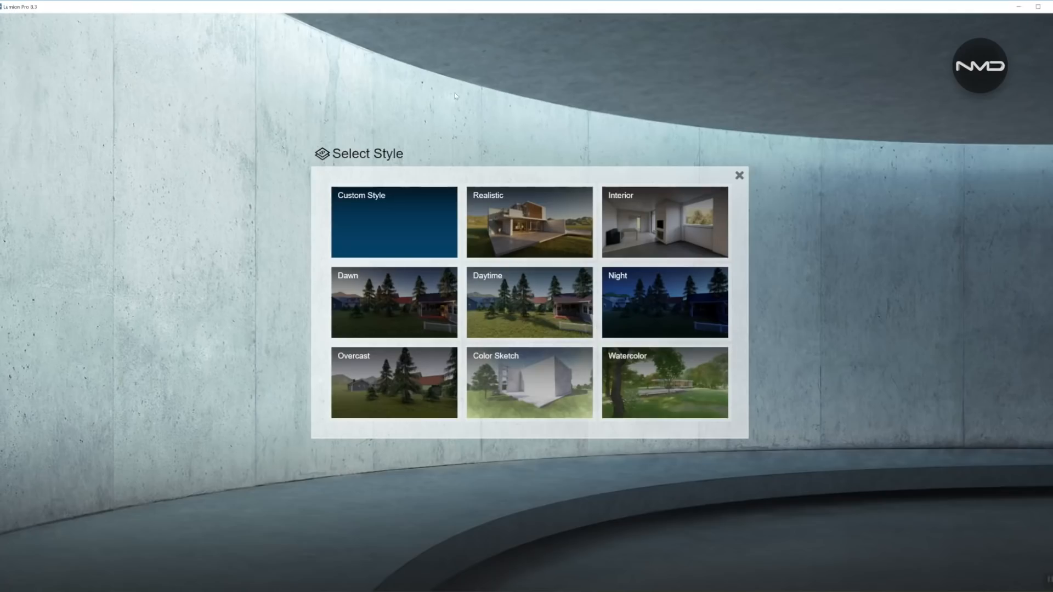
{"action": "mouse_move", "coordinate": [647, 107]}
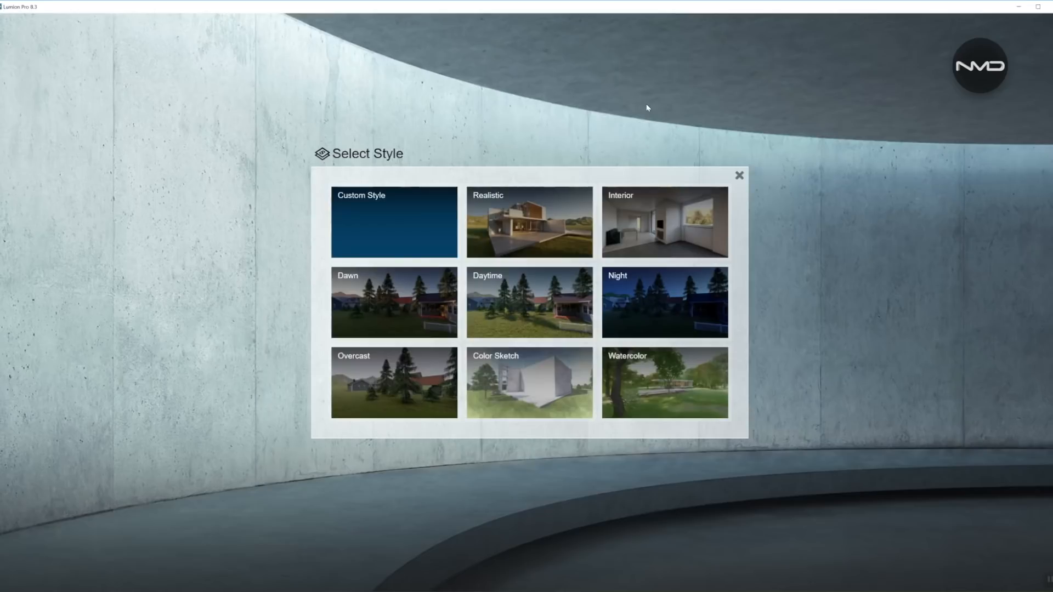
{"action": "left_click", "coordinate": [740, 175]}
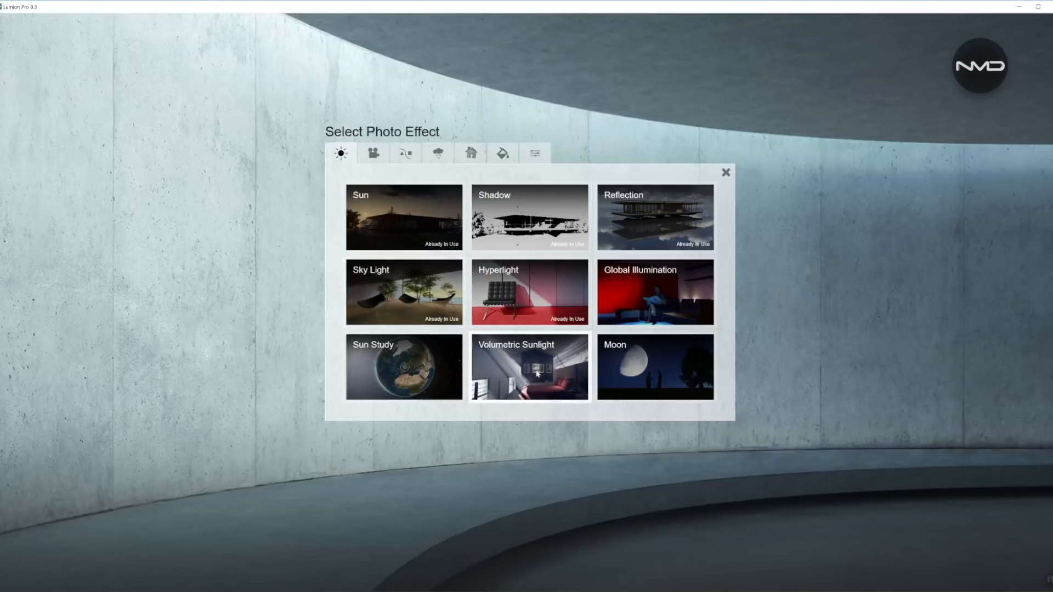
{"action": "left_click", "coordinate": [530, 368]}
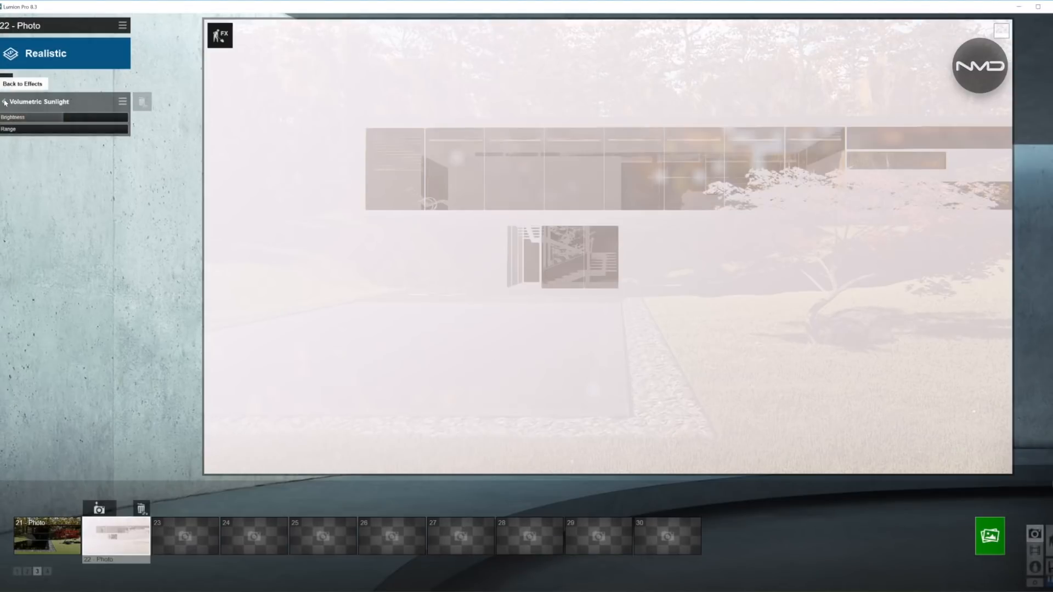
Add the 2-Point Perspective camera effect and switch it on
{"action": "left_click", "coordinate": [22, 83]}
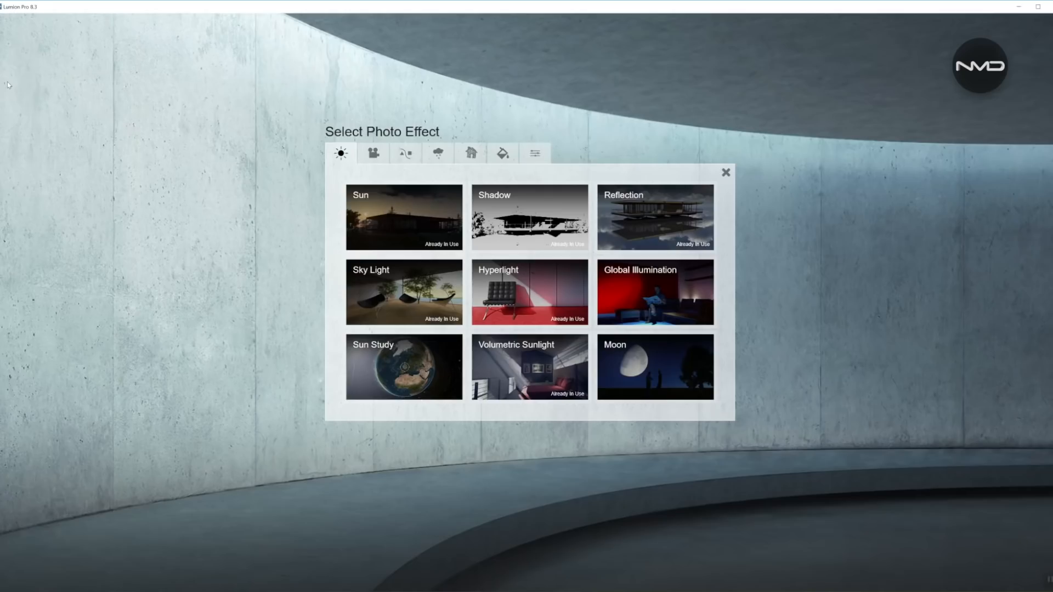
{"action": "left_click", "coordinate": [373, 153]}
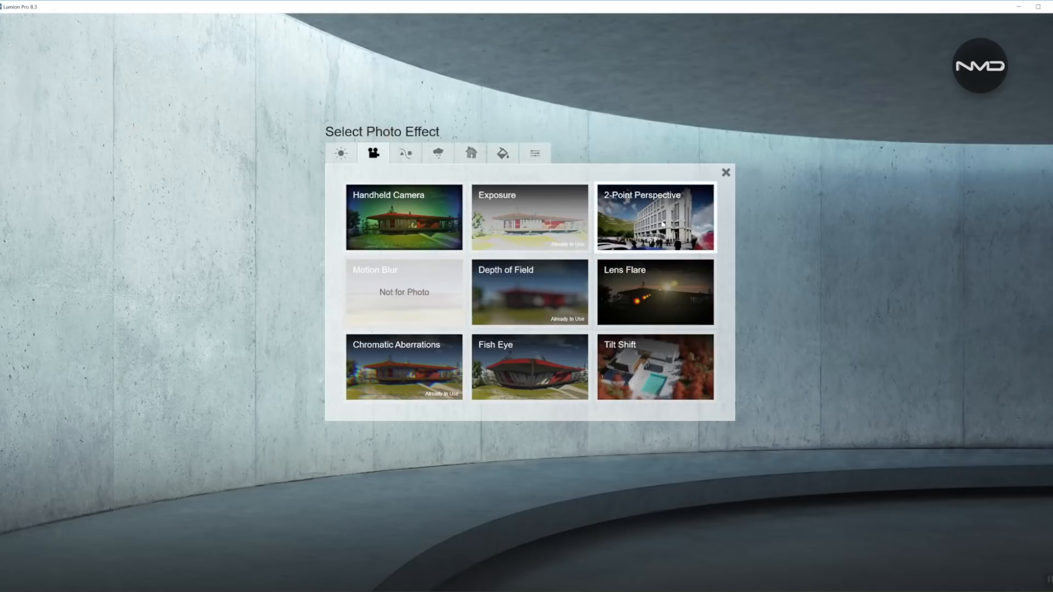
{"action": "left_click", "coordinate": [655, 216]}
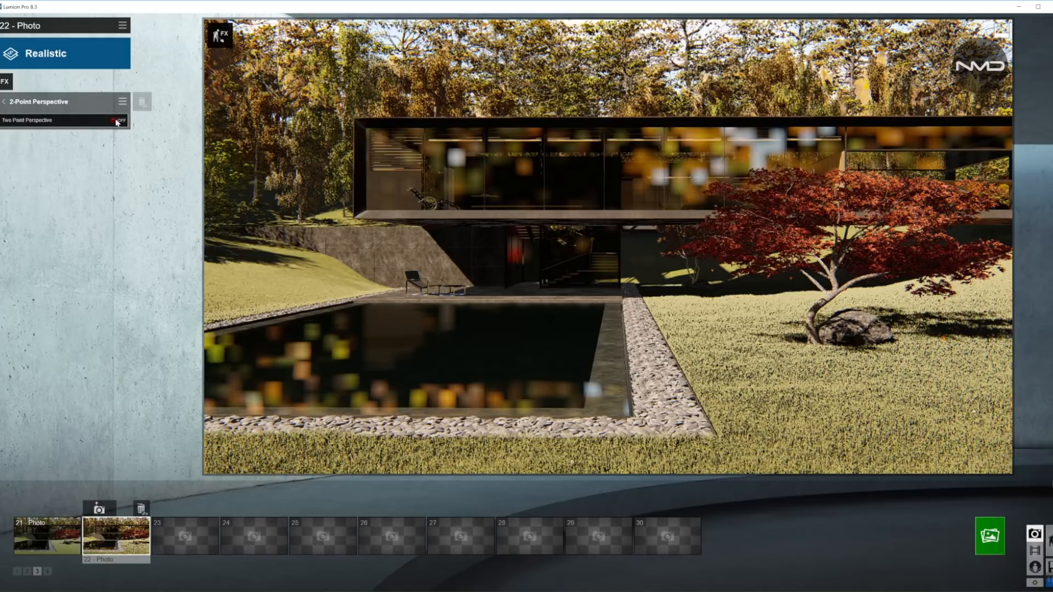
{"action": "left_click", "coordinate": [118, 121]}
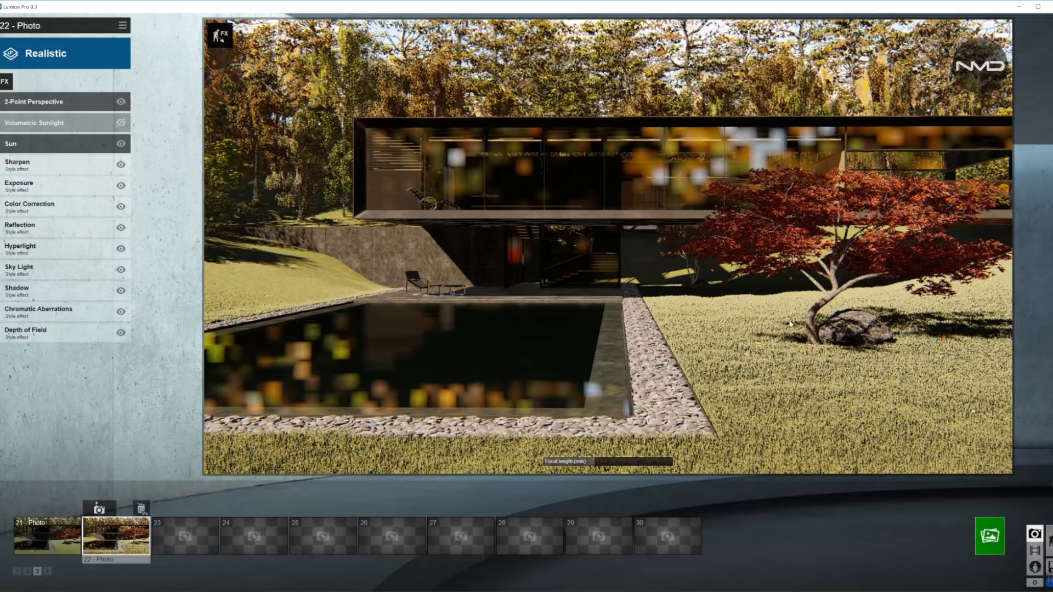
{"action": "mouse_move", "coordinate": [518, 67]}
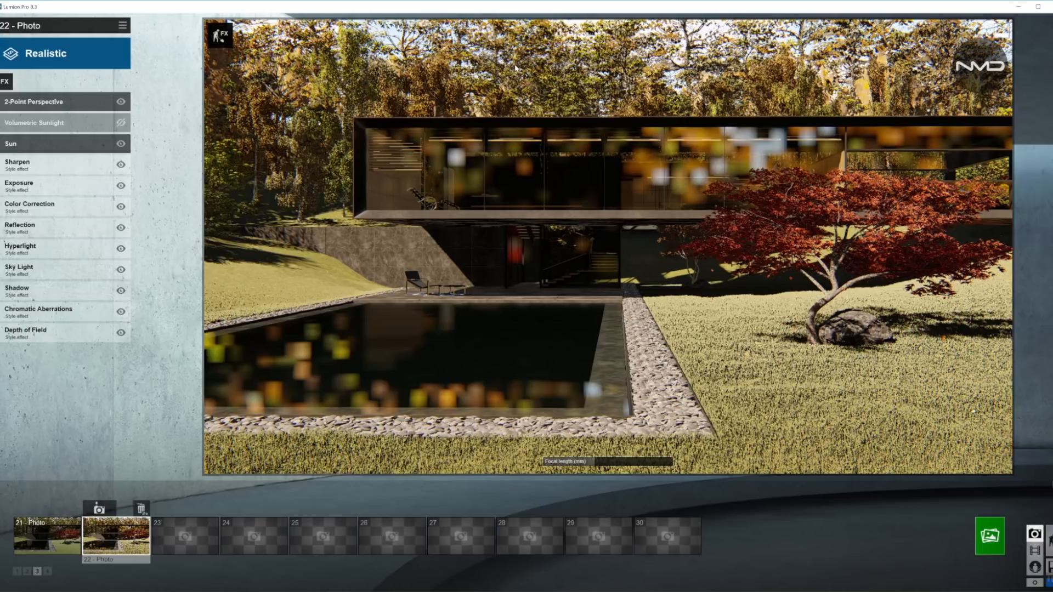
{"action": "mouse_move", "coordinate": [5, 82]}
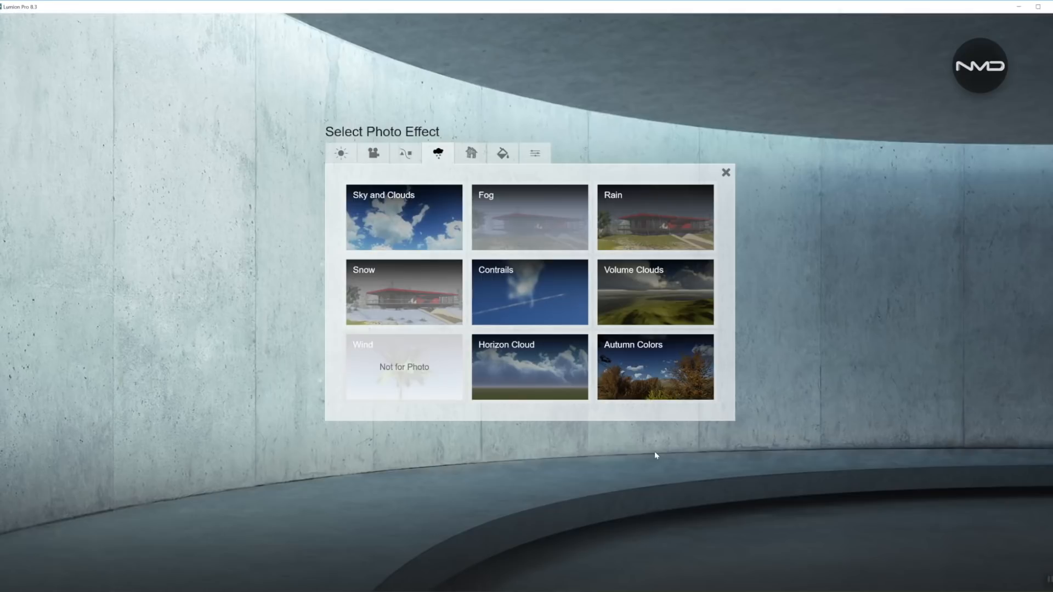
{"action": "mouse_move", "coordinate": [744, 172]}
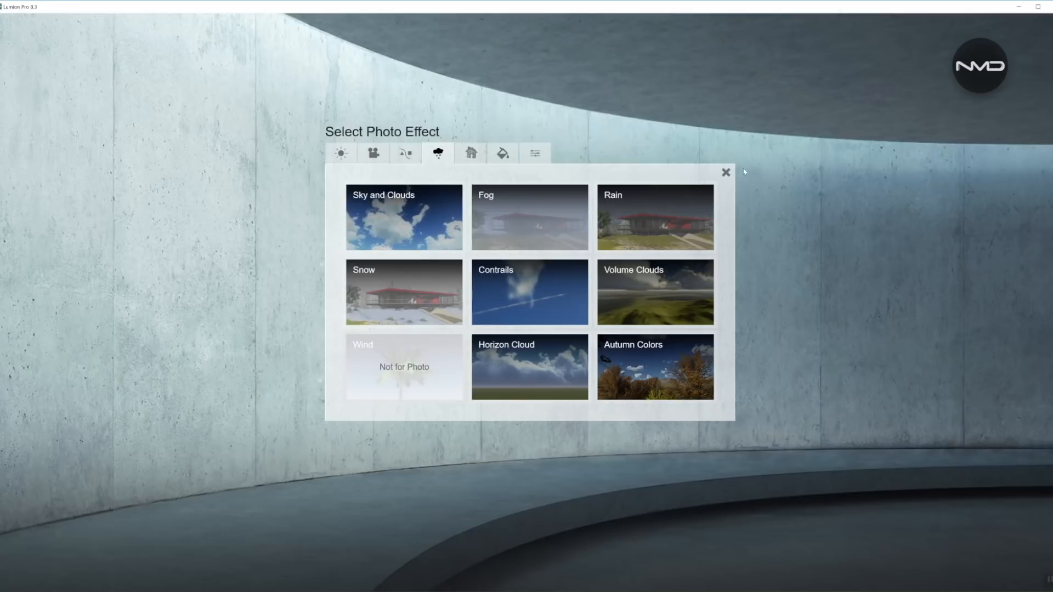
Close the Weather effect choices without adding any effect
{"action": "left_click", "coordinate": [725, 171]}
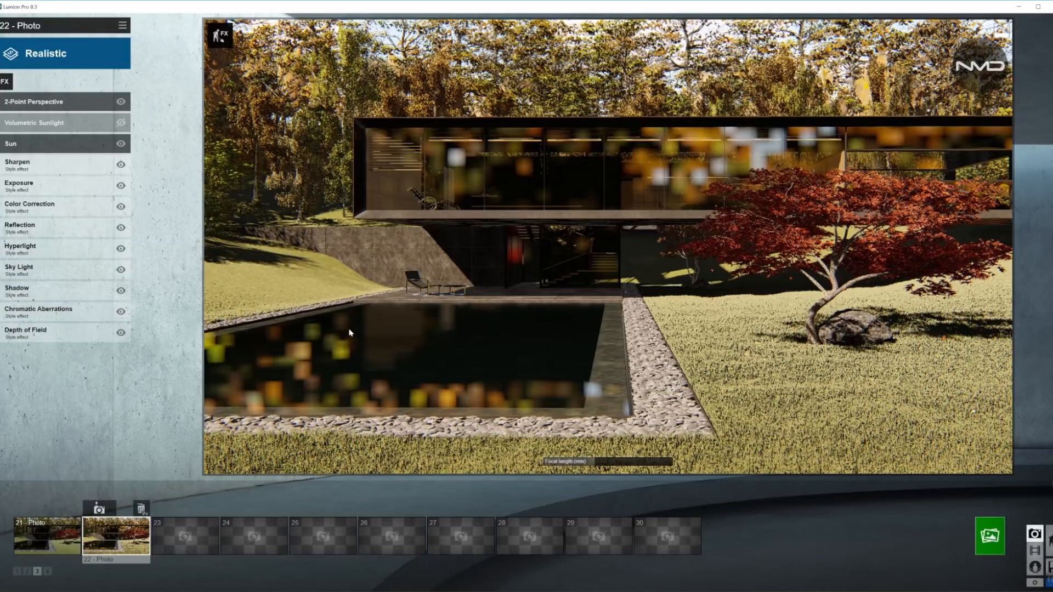
{"action": "mouse_move", "coordinate": [347, 332]}
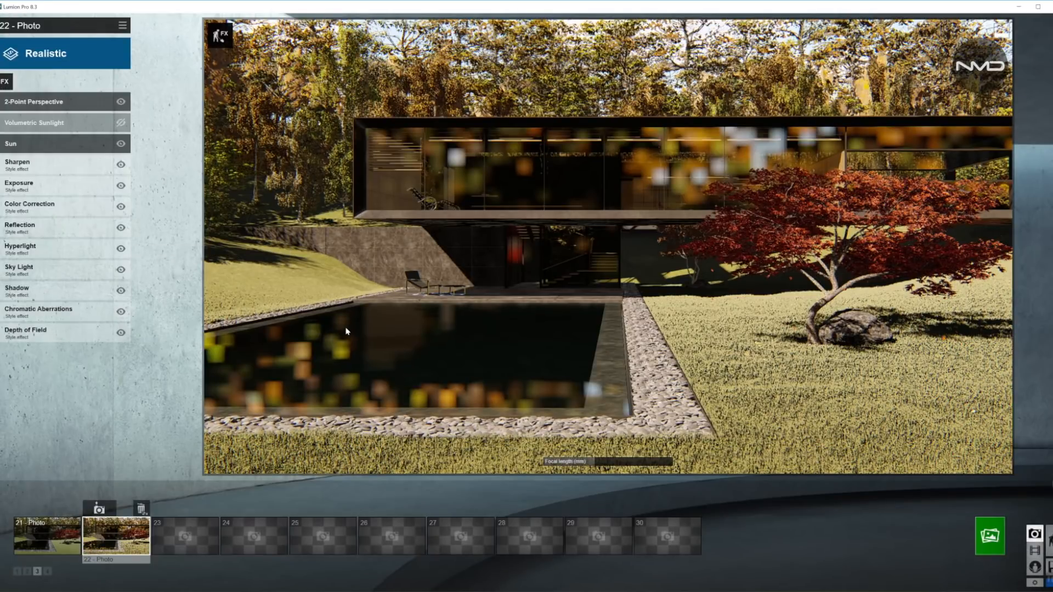
{"action": "mouse_move", "coordinate": [868, 418]}
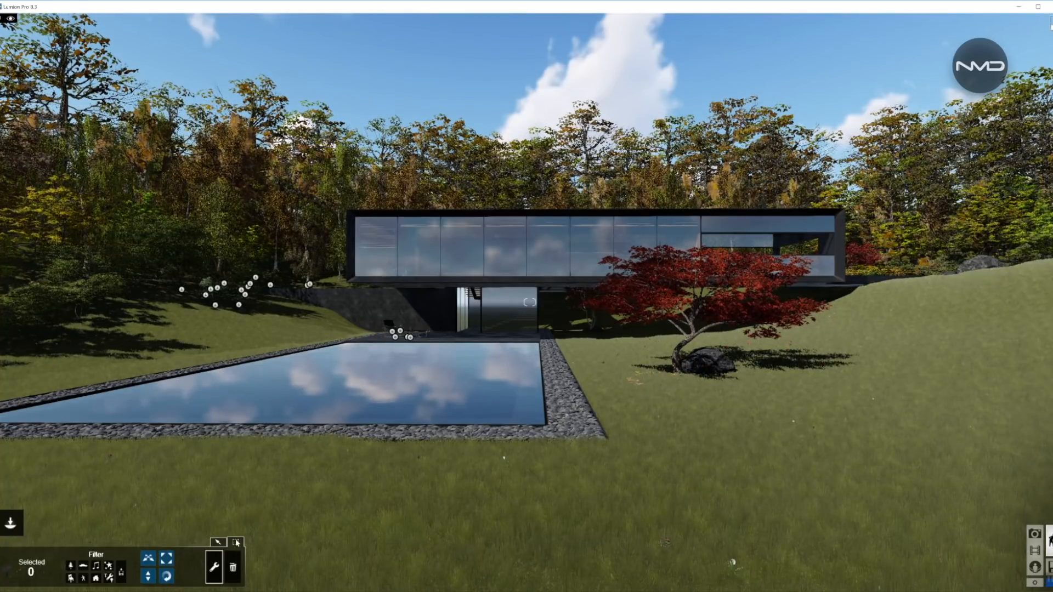
{"action": "mouse_move", "coordinate": [213, 567]}
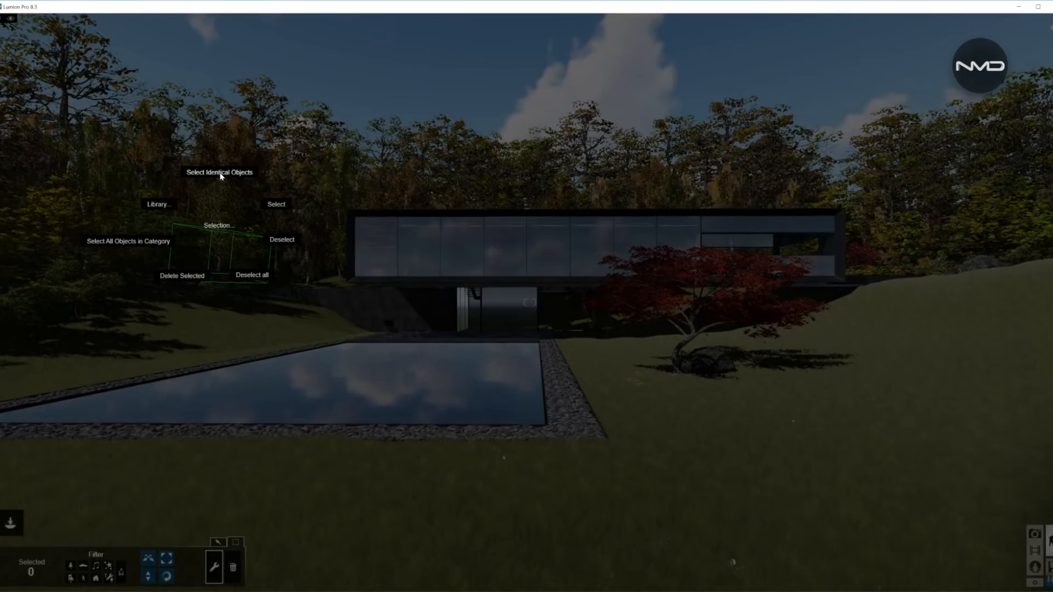
Select the red Japanese maple in Build mode, then return to photo 22's effects
{"action": "left_click", "coordinate": [219, 171]}
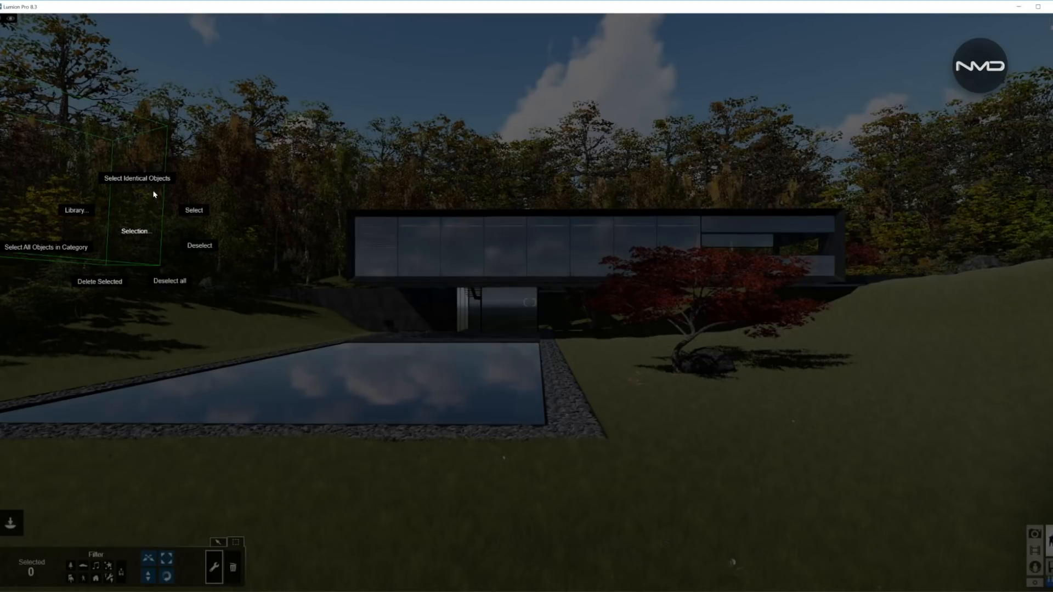
{"action": "left_click", "coordinate": [137, 179]}
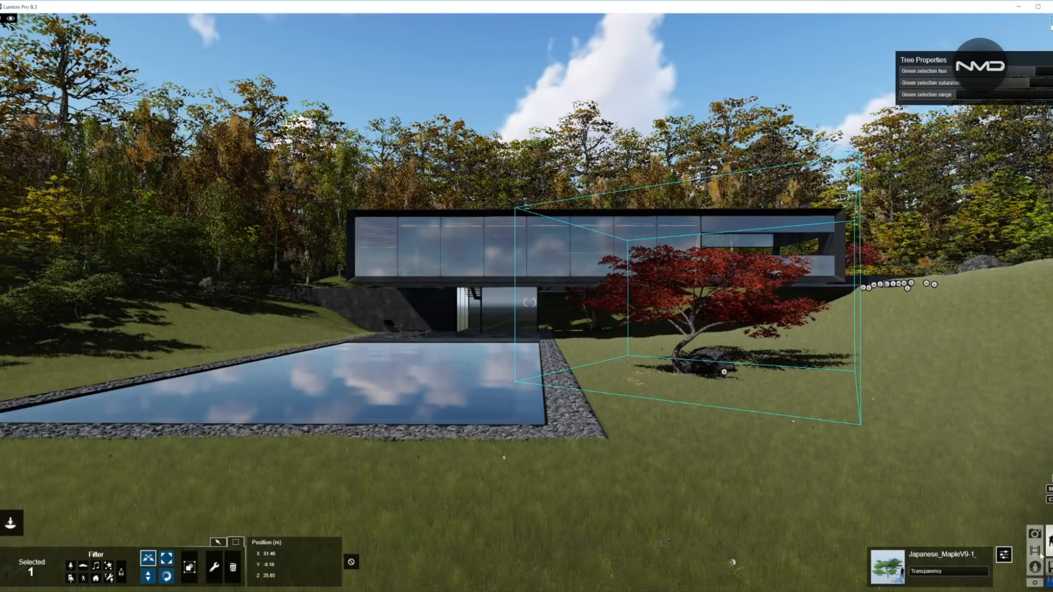
{"action": "left_click", "coordinate": [1033, 532]}
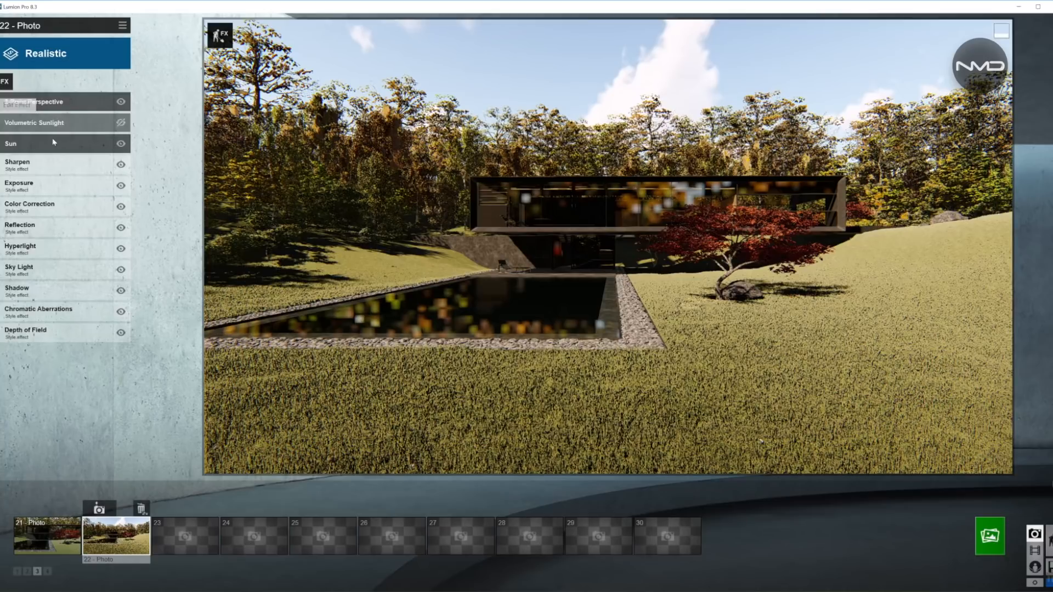
Lower the Sun effect's height and adjust its heading for long, raking shadows
{"action": "left_click", "coordinate": [11, 143]}
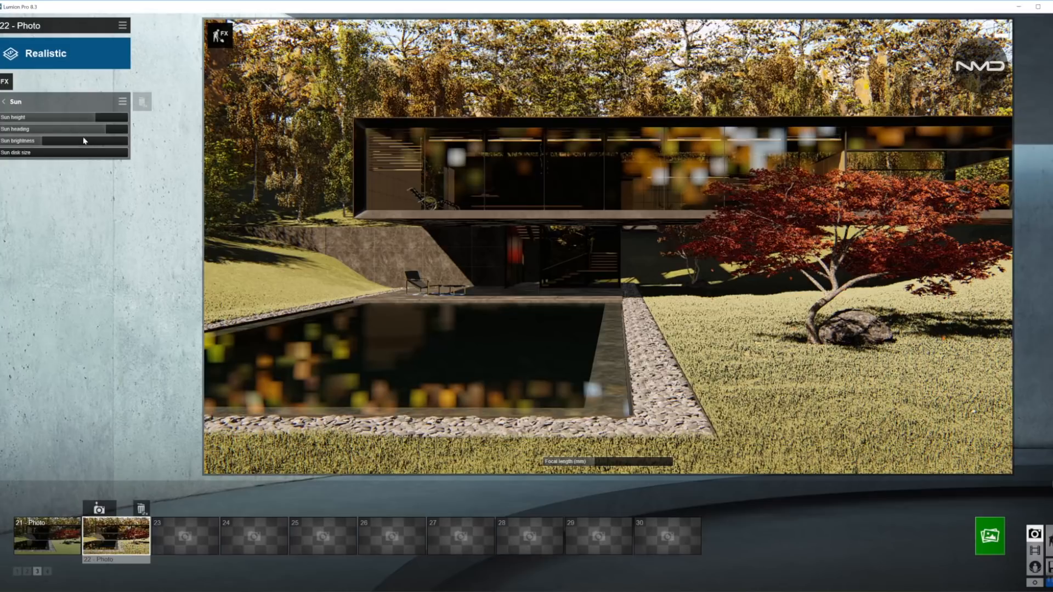
{"action": "left_click_drag", "start_coordinate": [101, 116], "coordinate": [64, 117]}
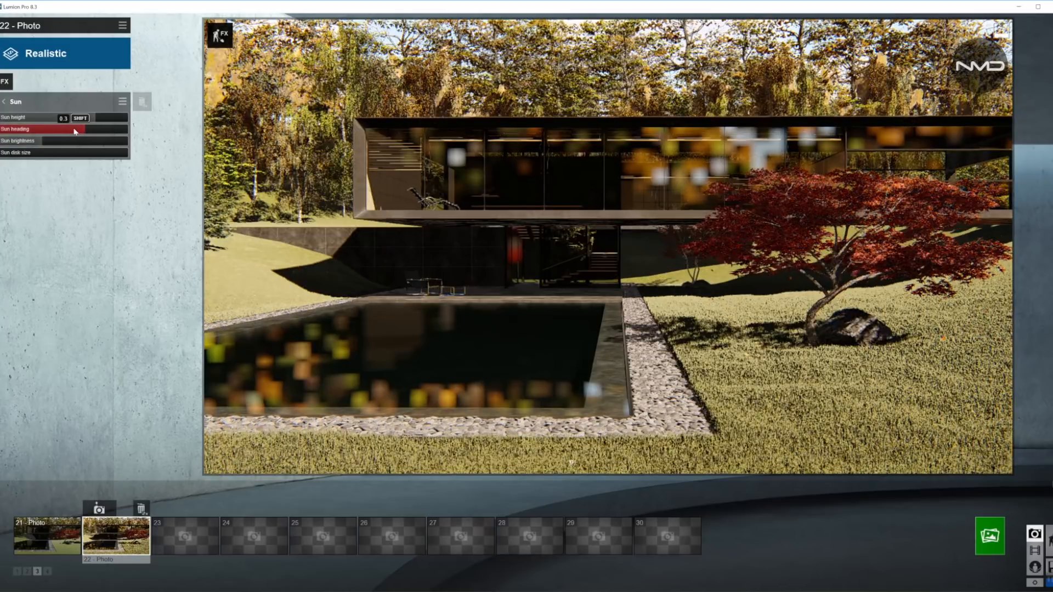
{"action": "left_click_drag", "start_coordinate": [74, 118], "coordinate": [44, 118]}
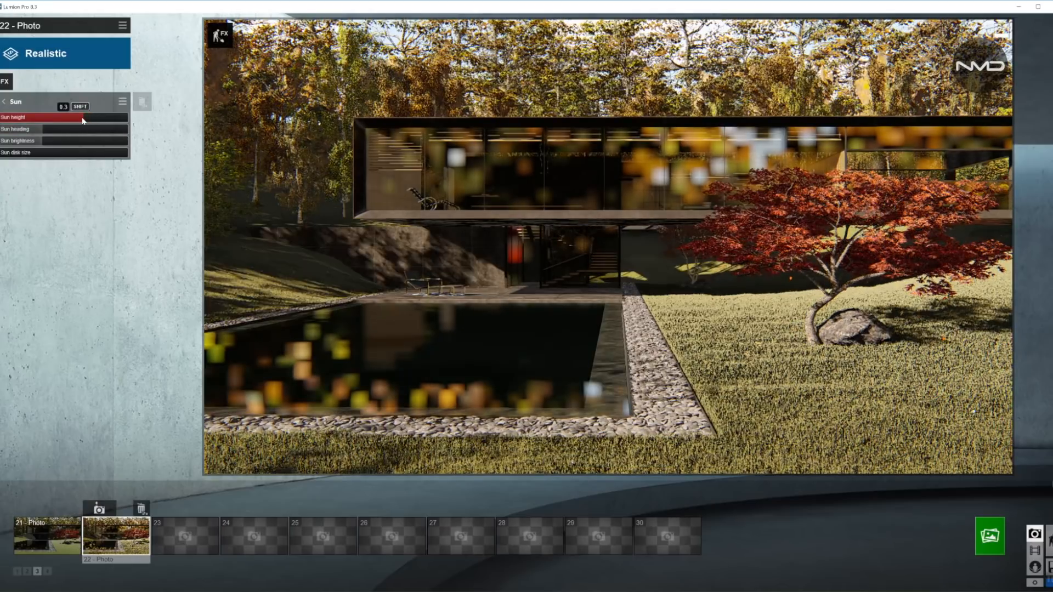
{"action": "left_click_drag", "start_coordinate": [87, 116], "coordinate": [77, 116]}
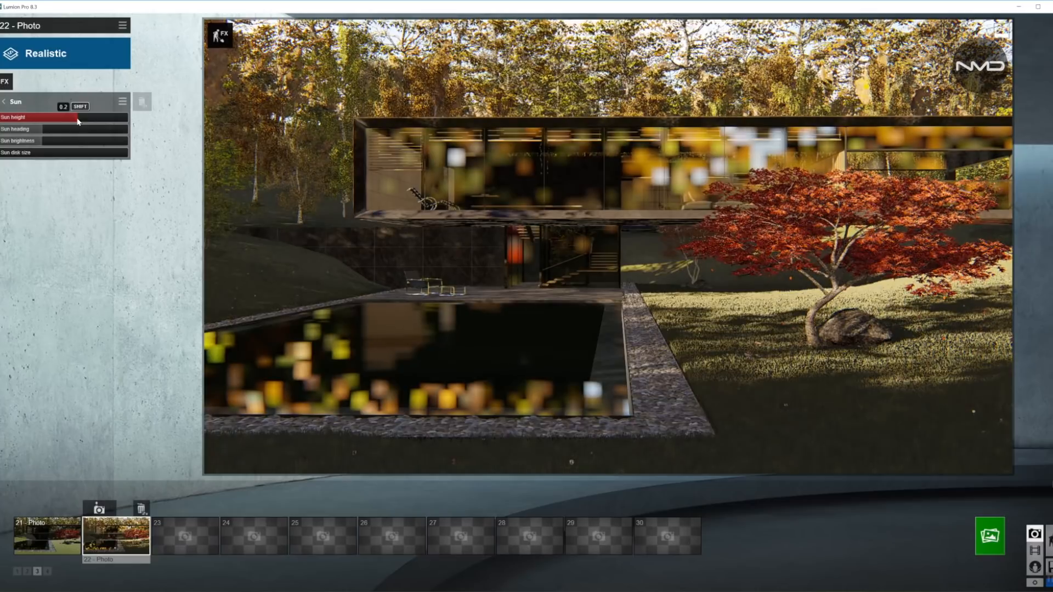
{"action": "left_click_drag", "start_coordinate": [66, 117], "coordinate": [84, 117]}
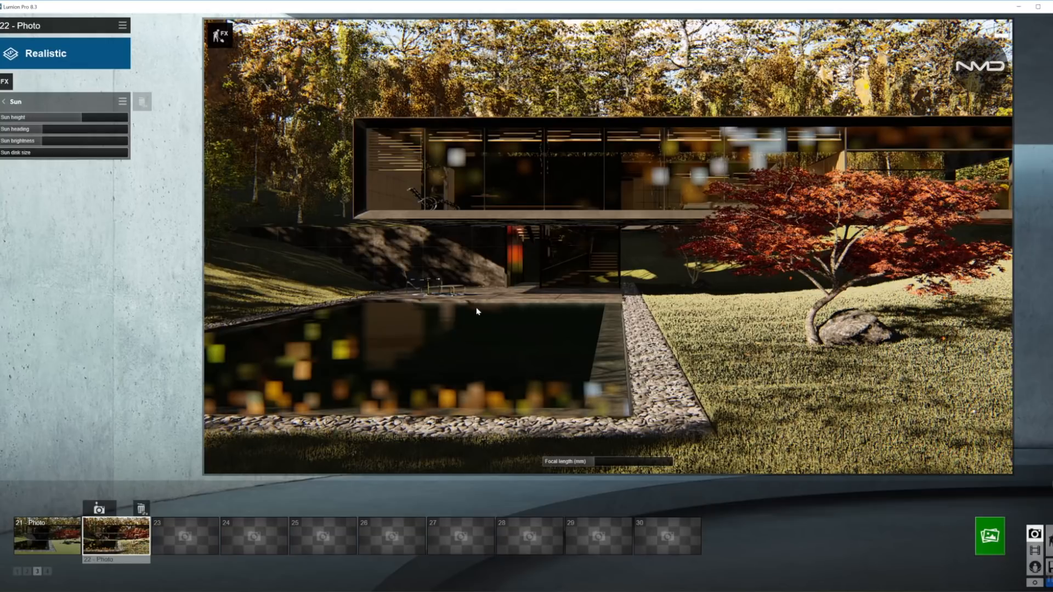
{"action": "mouse_move", "coordinate": [501, 297]}
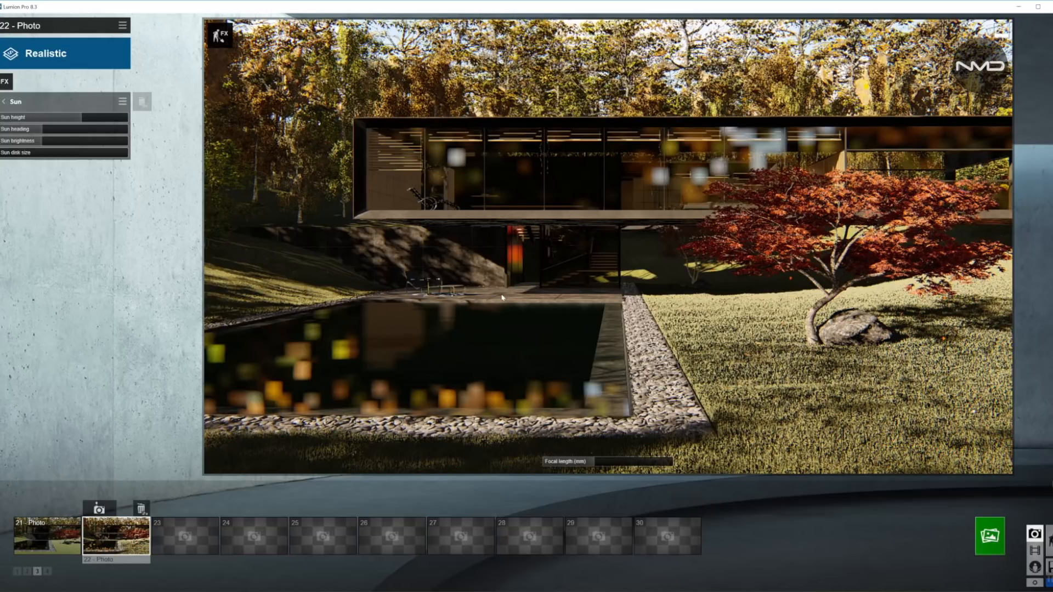
{"action": "mouse_move", "coordinate": [885, 334]}
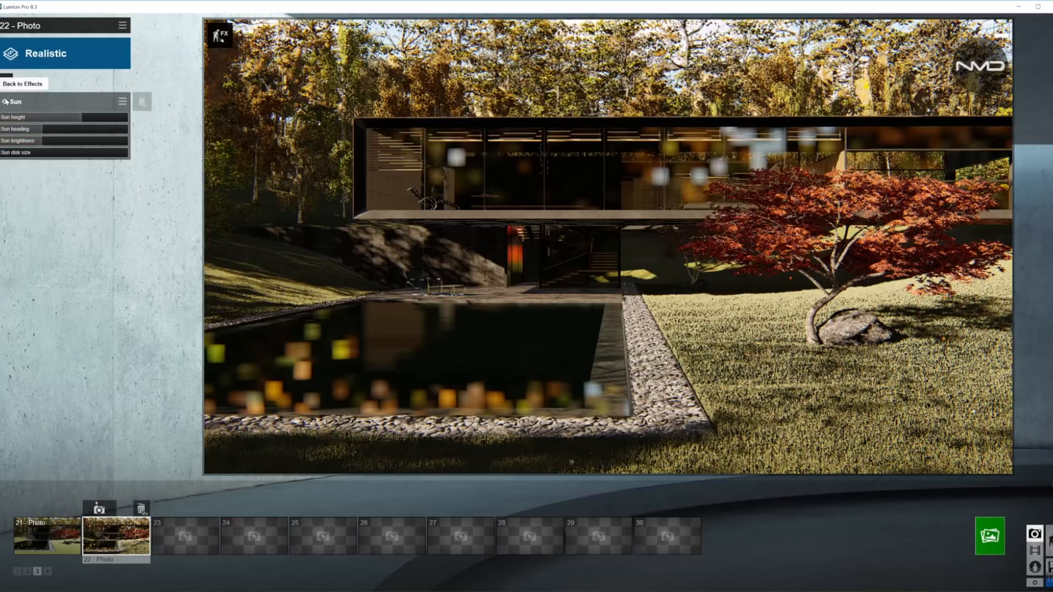
Add a Sharpen effect and raise its intensity
{"action": "left_click", "coordinate": [23, 84]}
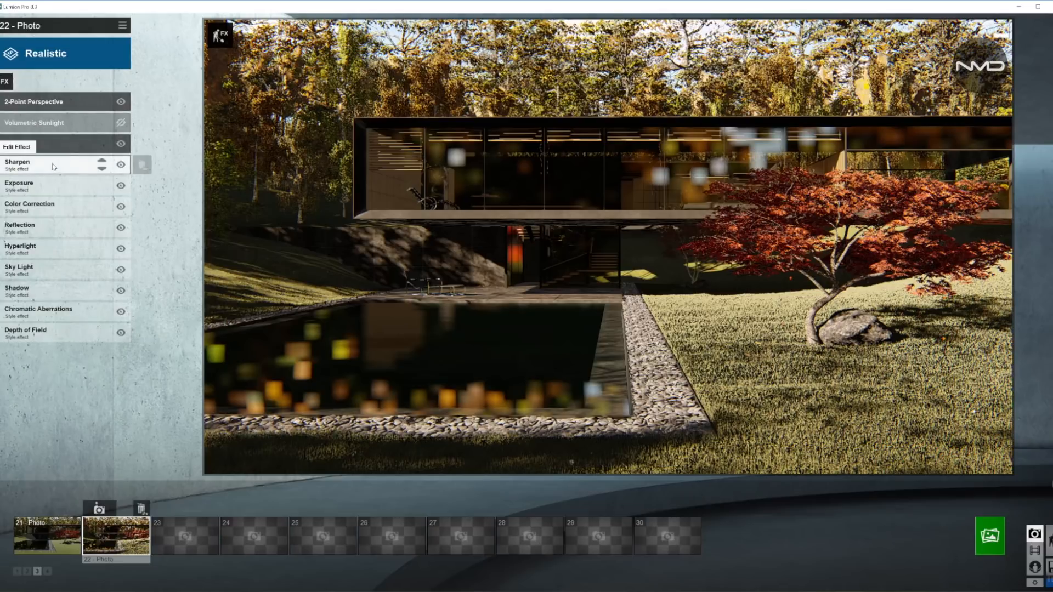
{"action": "left_click", "coordinate": [18, 165]}
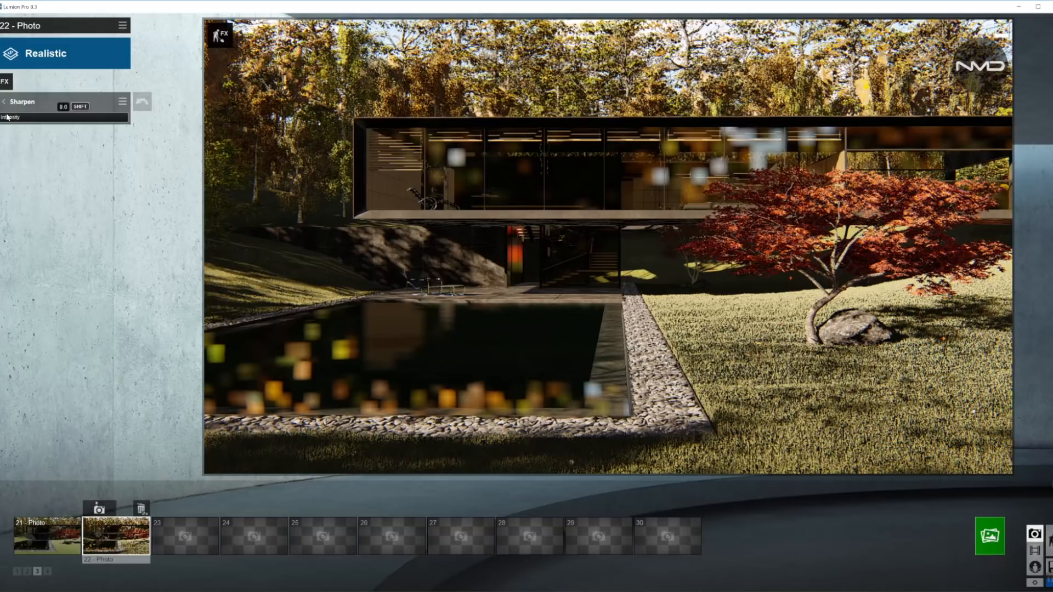
{"action": "left_click_drag", "start_coordinate": [6, 116], "coordinate": [36, 116]}
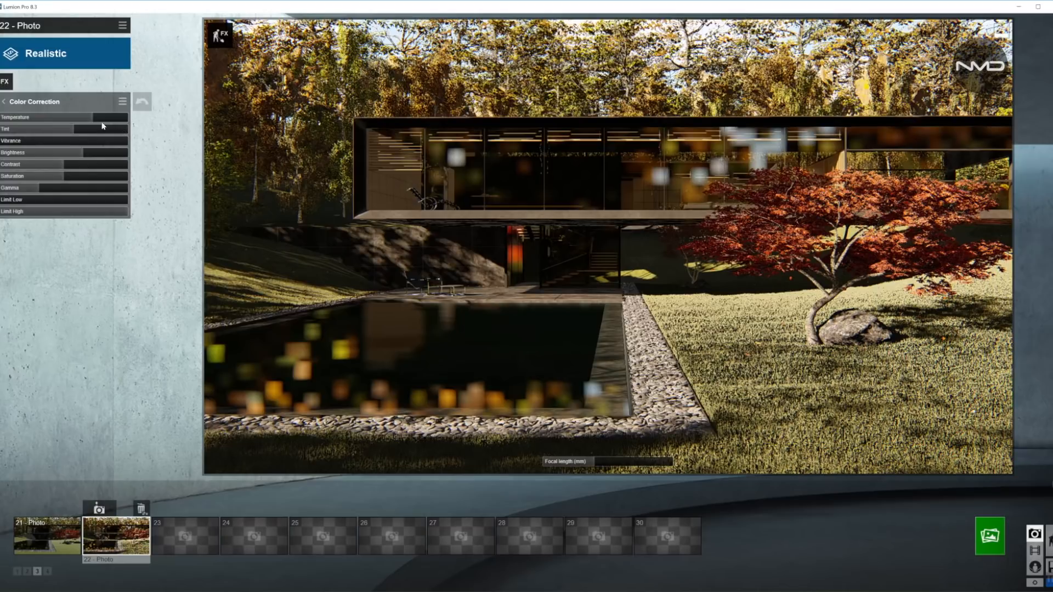
Adjust Color Correction temperature and tint, and increase vibrance
{"action": "left_click", "coordinate": [94, 117]}
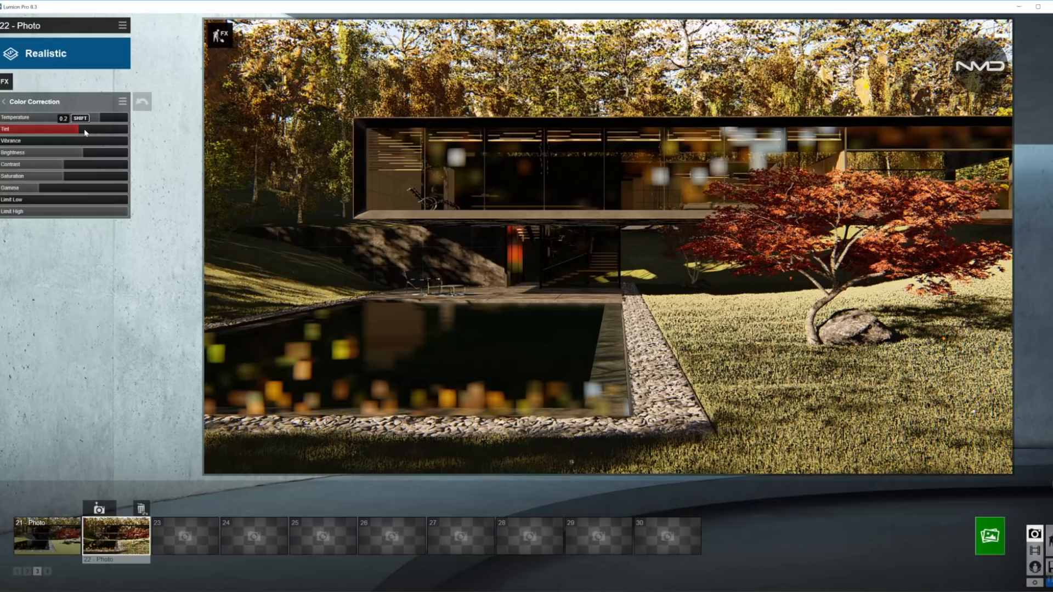
{"action": "left_click_drag", "start_coordinate": [84, 129], "coordinate": [93, 129]}
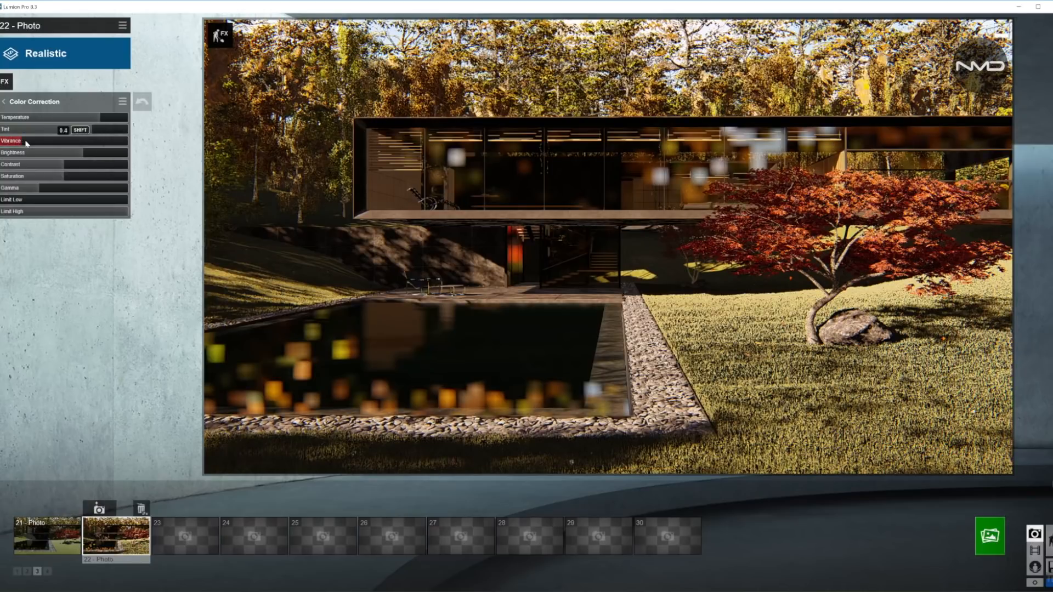
{"action": "left_click_drag", "start_coordinate": [87, 129], "coordinate": [98, 129]}
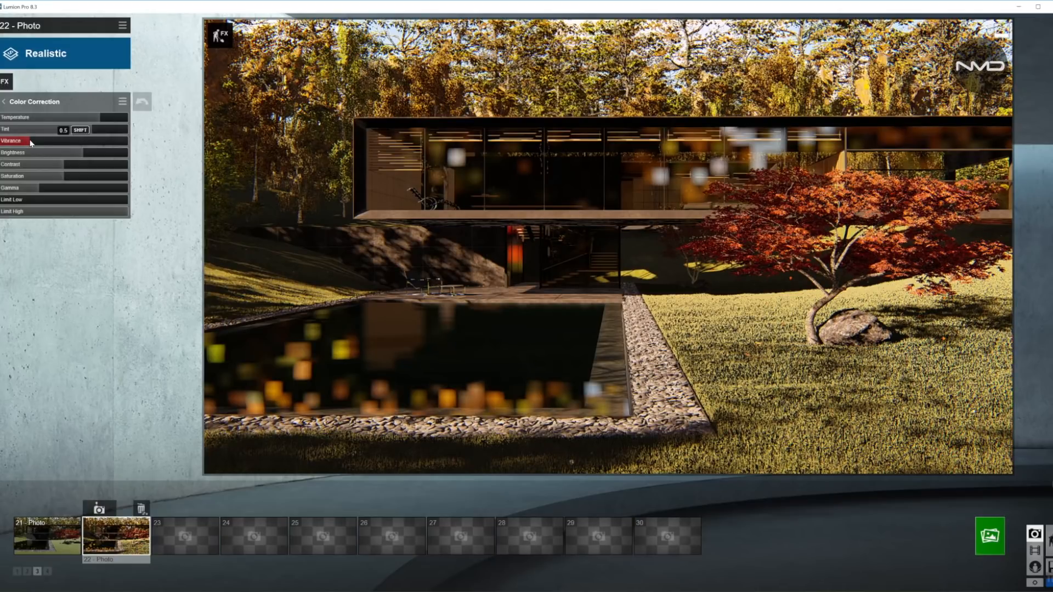
{"action": "mouse_move", "coordinate": [599, 159]}
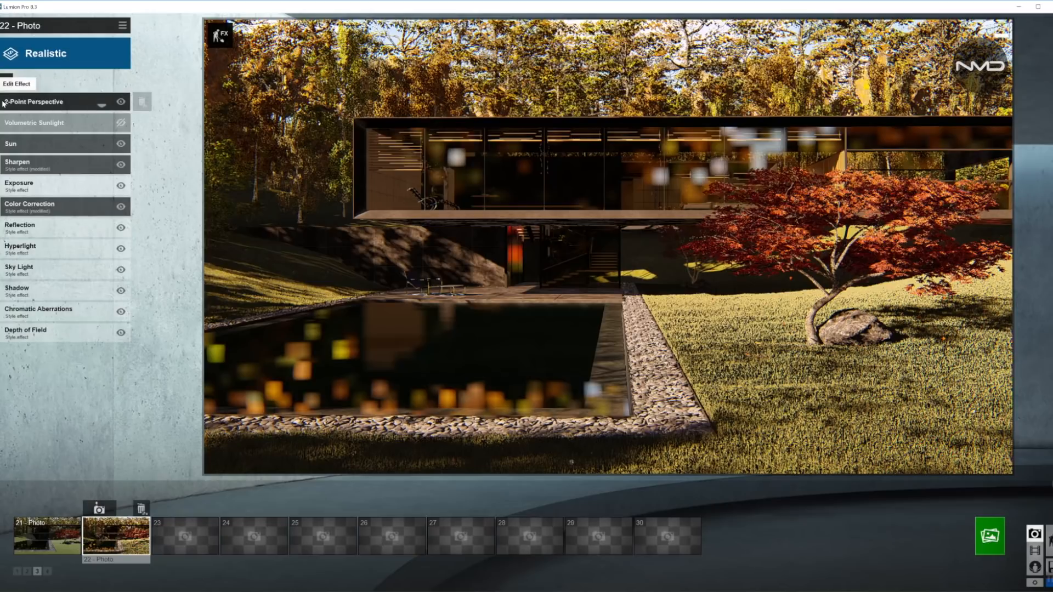
Add reflection planes for the pool and the upper glass facade
{"action": "left_click", "coordinate": [20, 226]}
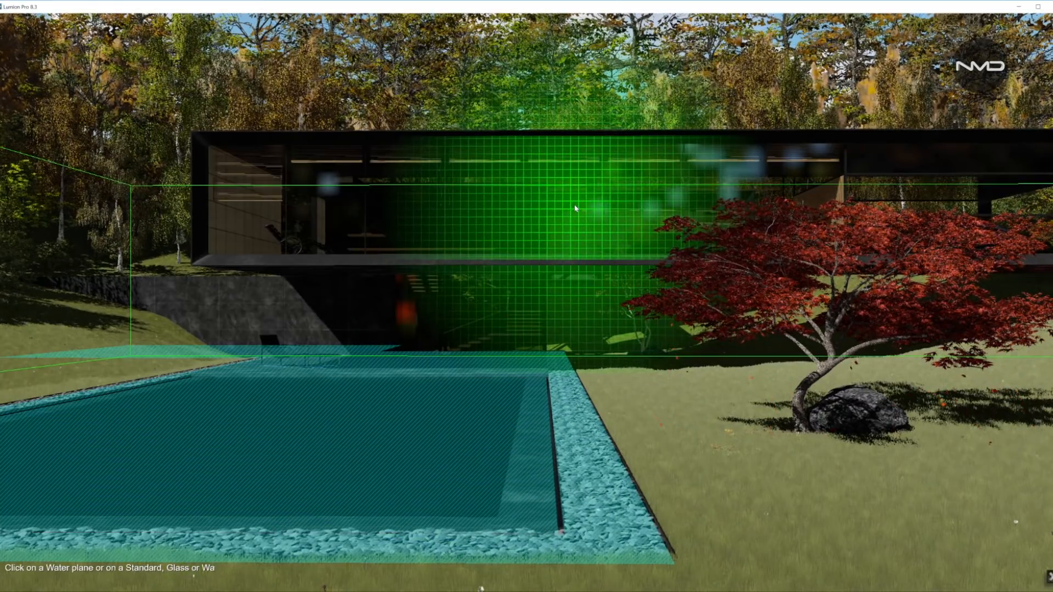
{"action": "left_click", "coordinate": [574, 209]}
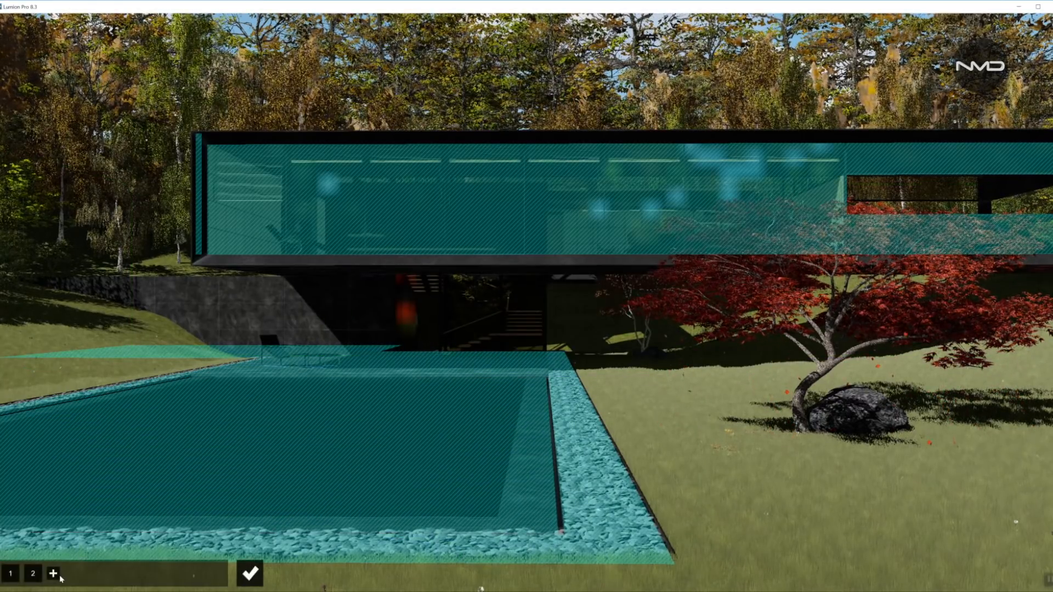
{"action": "left_click", "coordinate": [53, 573]}
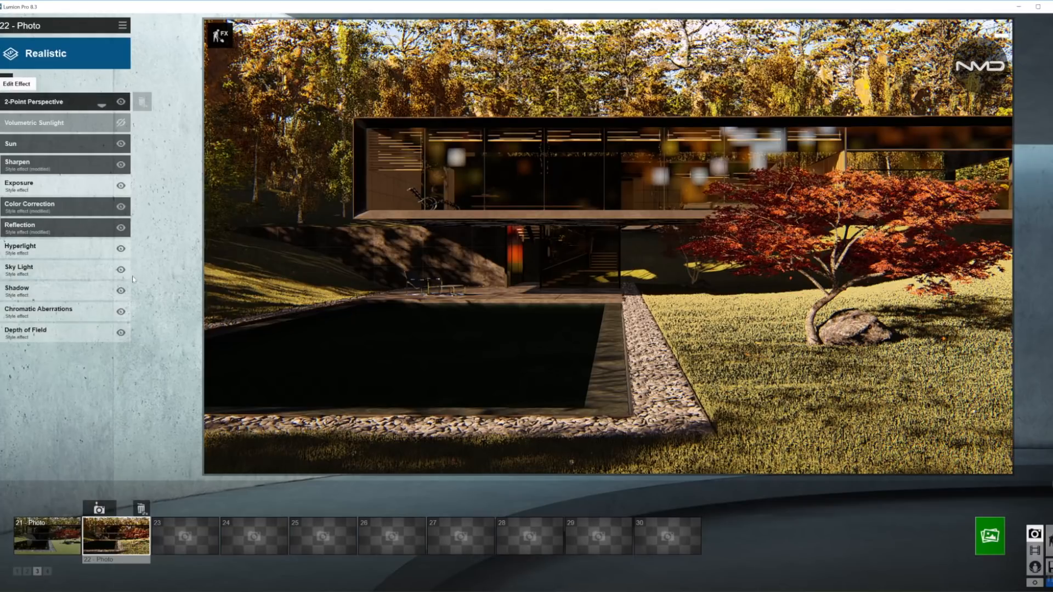
Raise the Hyperlight amount for stronger indirect lighting
{"action": "left_click", "coordinate": [20, 248]}
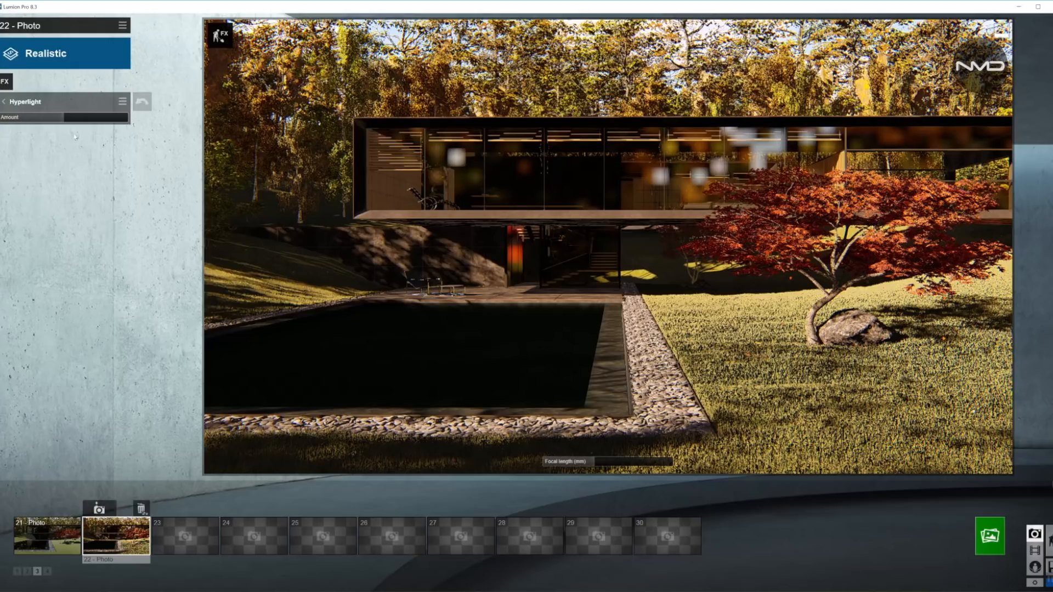
{"action": "left_click_drag", "start_coordinate": [21, 117], "coordinate": [67, 116]}
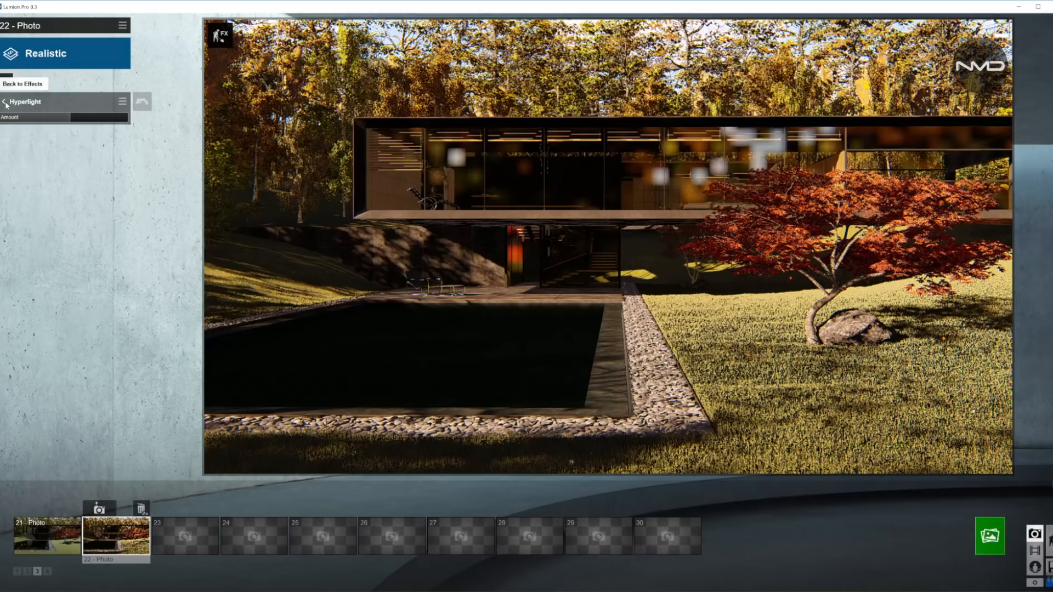
{"action": "left_click", "coordinate": [22, 83]}
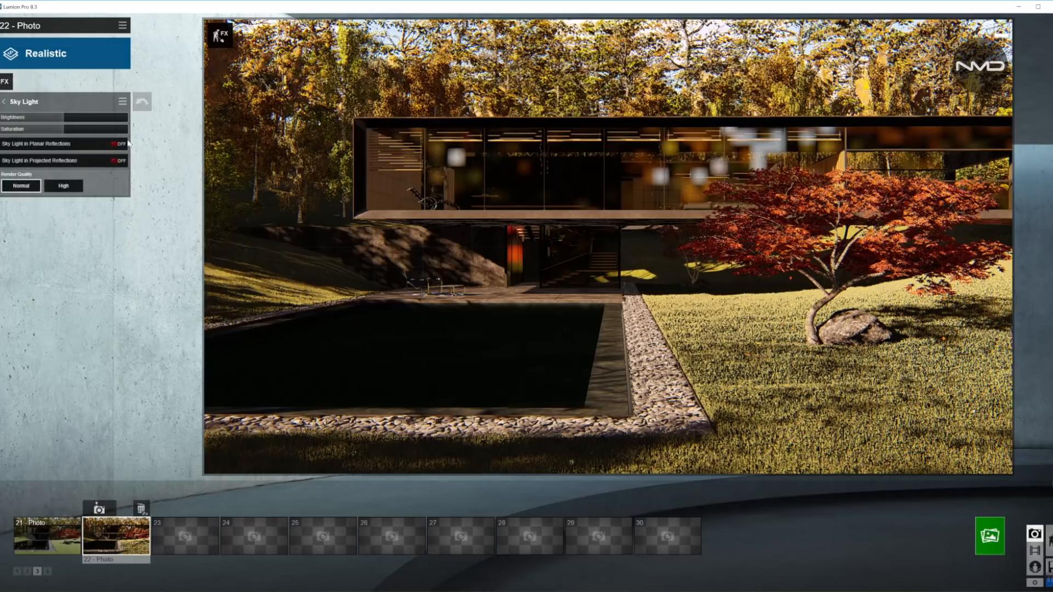
Enable sky light in planar and projected reflections and adjust its saturation
{"action": "left_click", "coordinate": [118, 144]}
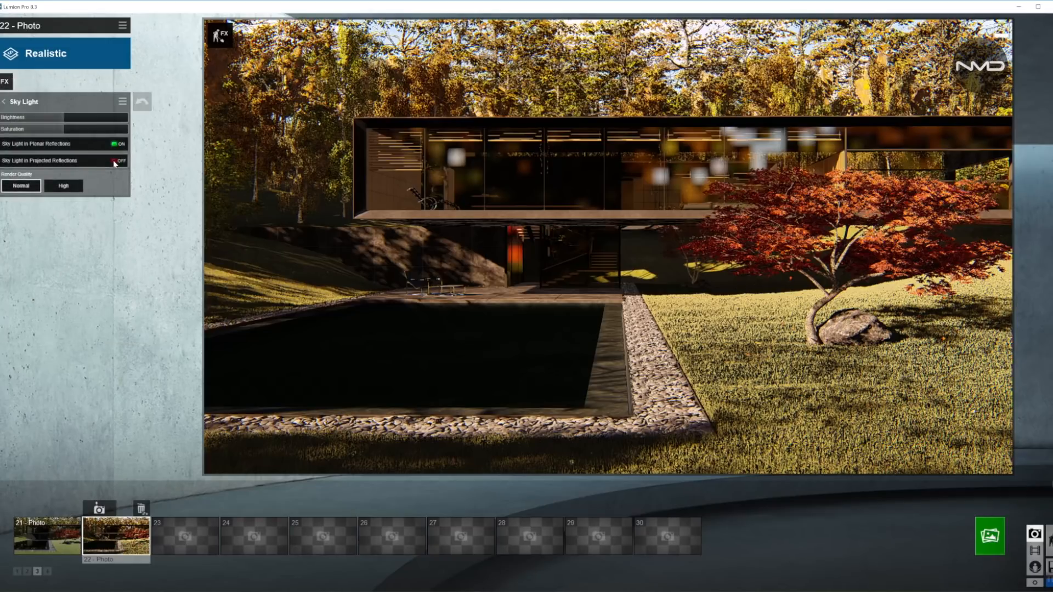
{"action": "left_click", "coordinate": [118, 161]}
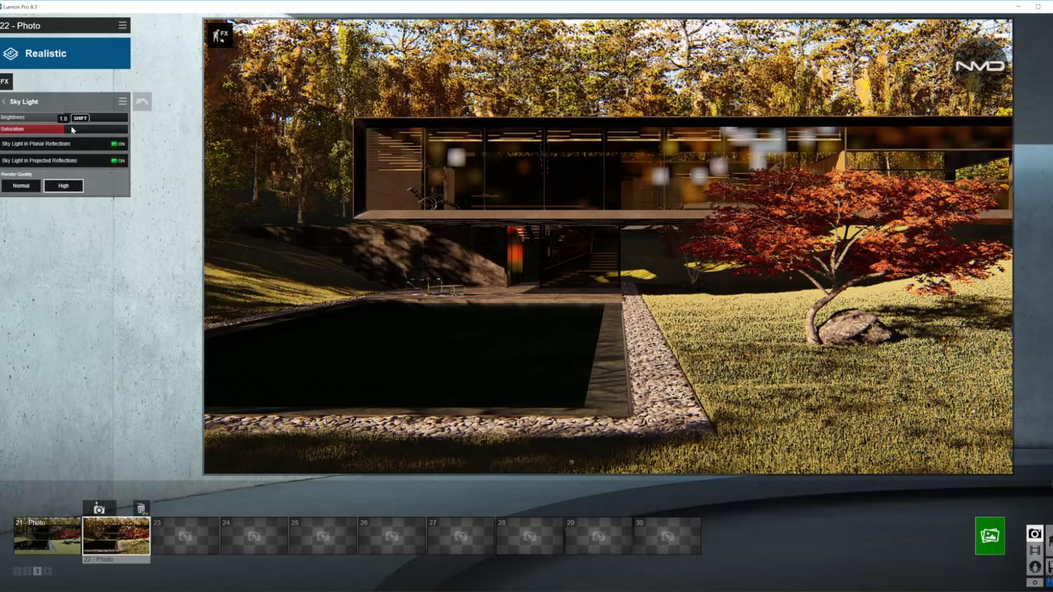
{"action": "left_click_drag", "start_coordinate": [40, 118], "coordinate": [64, 118]}
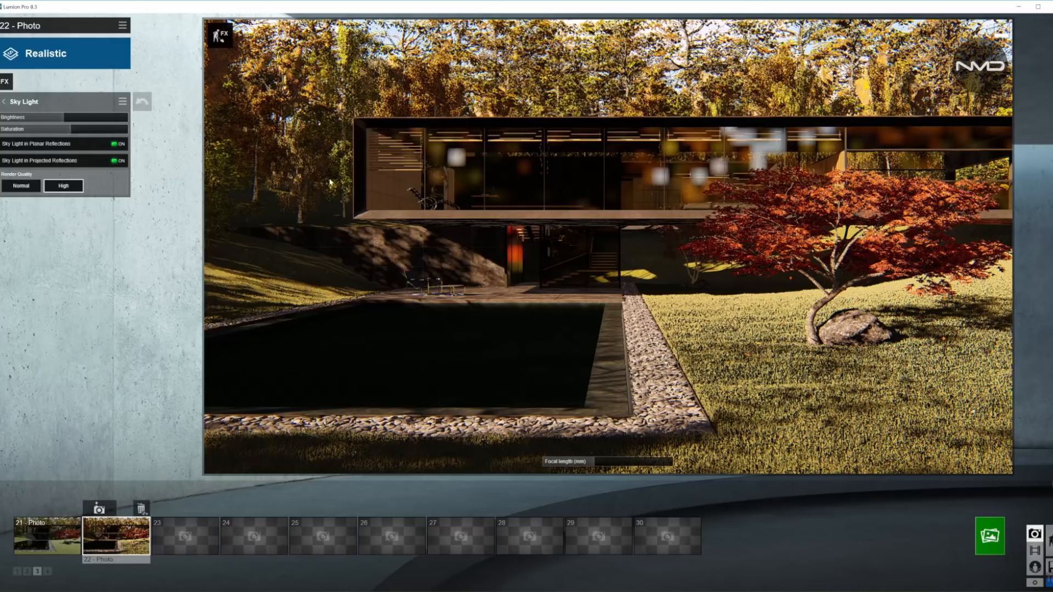
{"action": "mouse_move", "coordinate": [485, 304]}
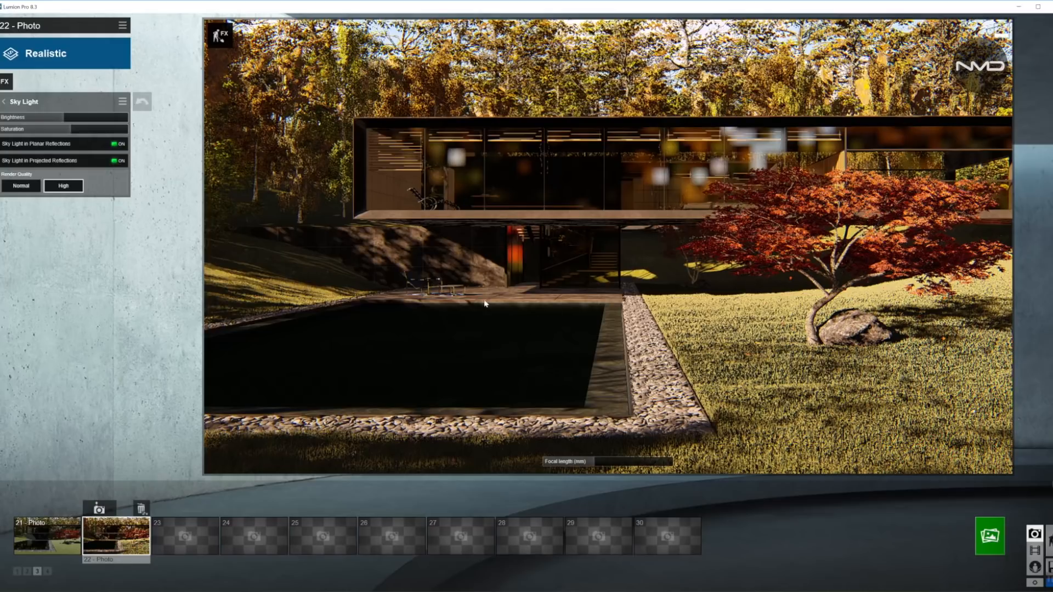
{"action": "mouse_move", "coordinate": [605, 117]}
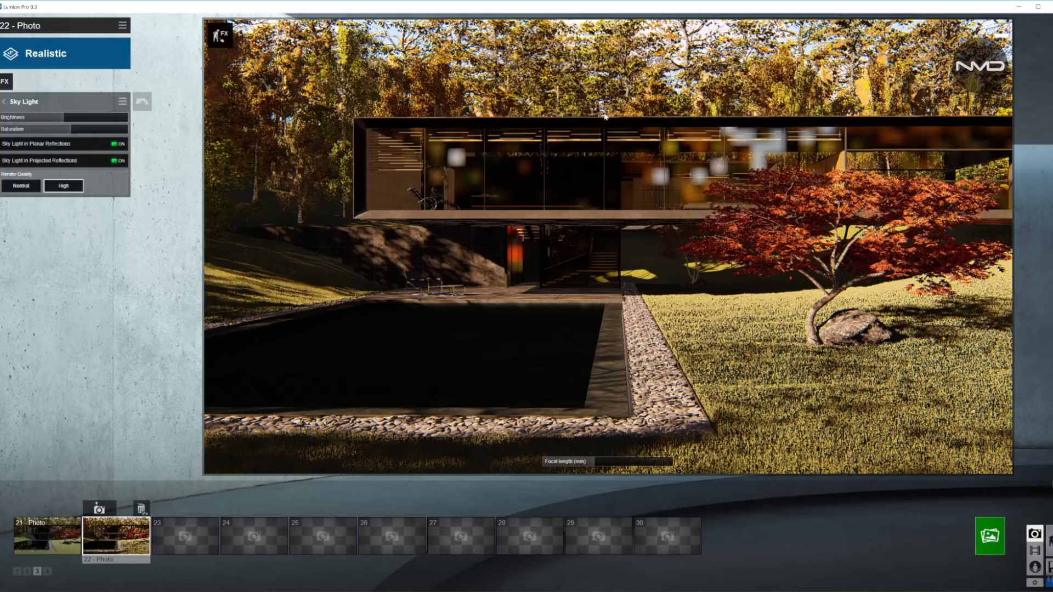
{"action": "mouse_move", "coordinate": [903, 221]}
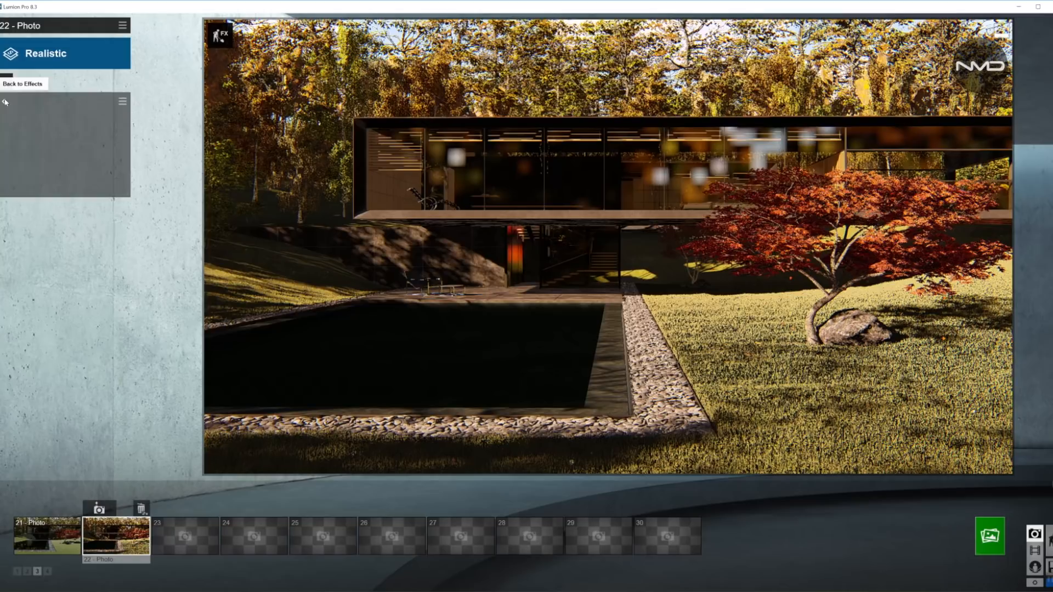
Show the Shadow settings with soft and fine-detail shadows switched on
{"action": "left_click", "coordinate": [22, 84]}
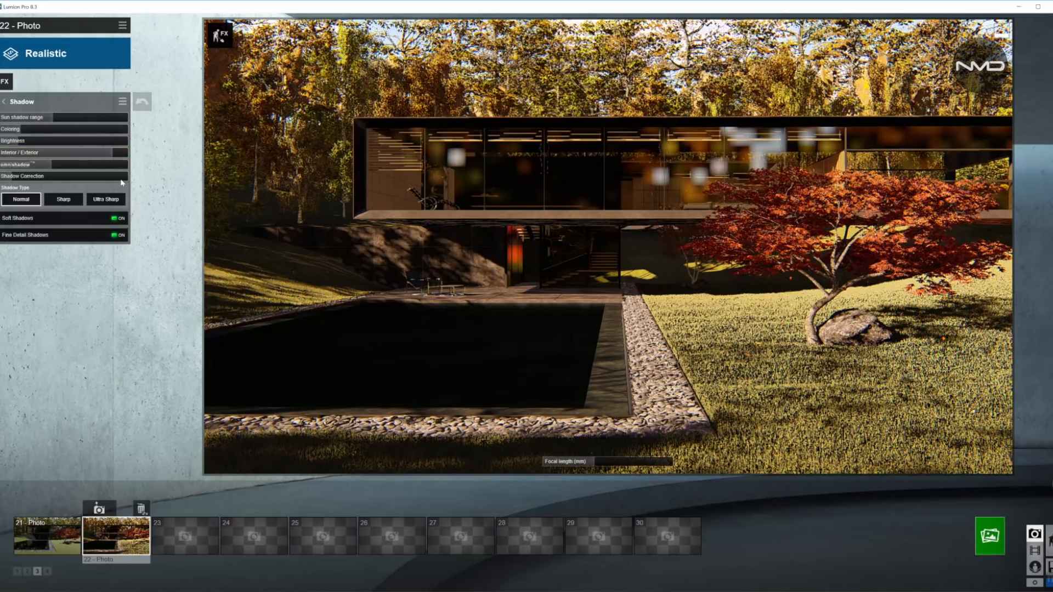
{"action": "left_click", "coordinate": [4, 101]}
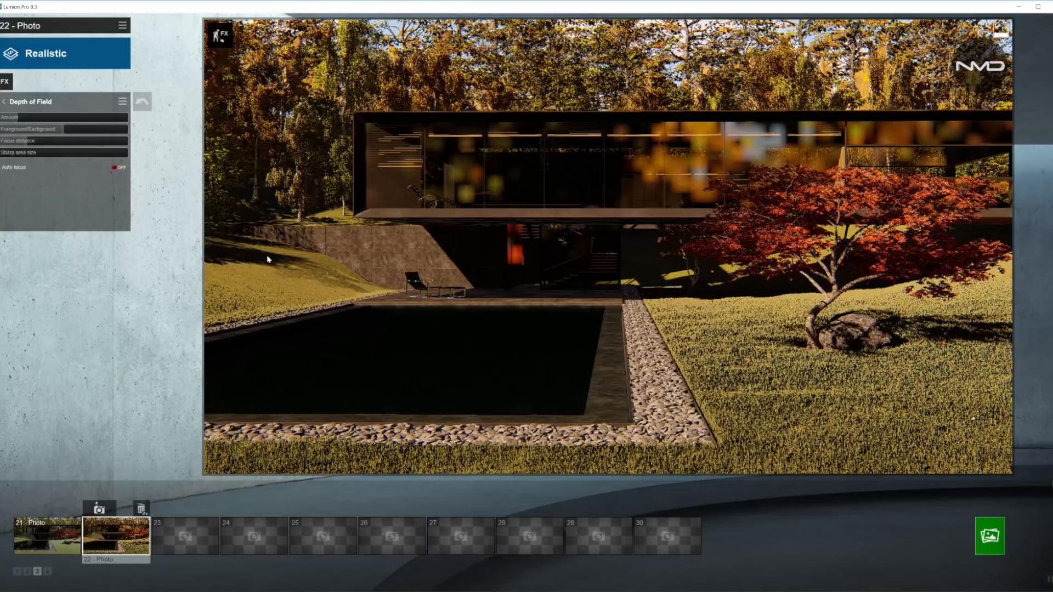
Turn on Depth of Field auto focus, then adjust the foreground/background balance and blur amount
{"action": "left_click", "coordinate": [114, 167]}
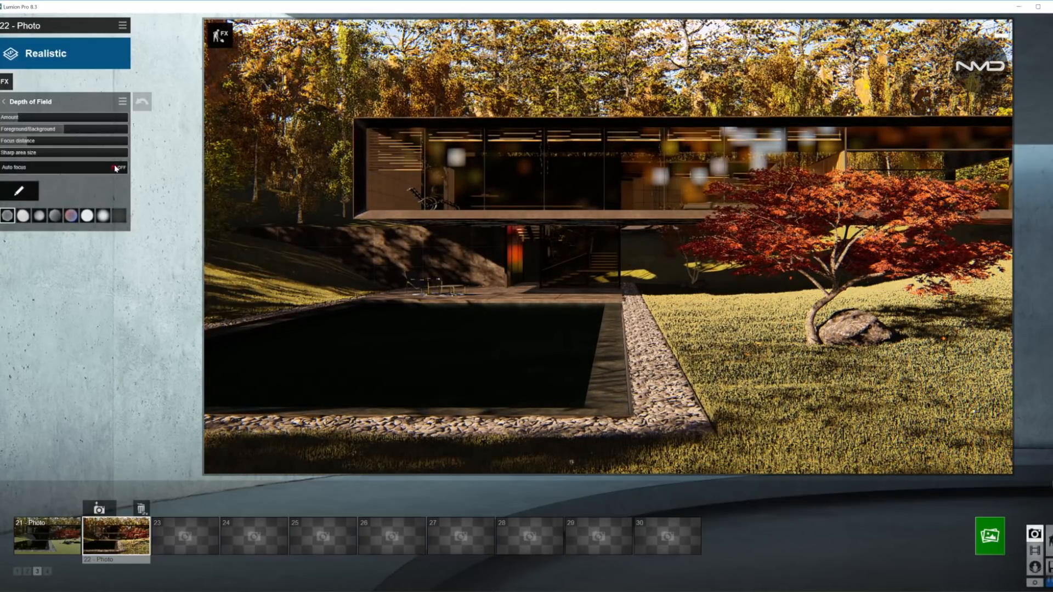
{"action": "left_click", "coordinate": [119, 168]}
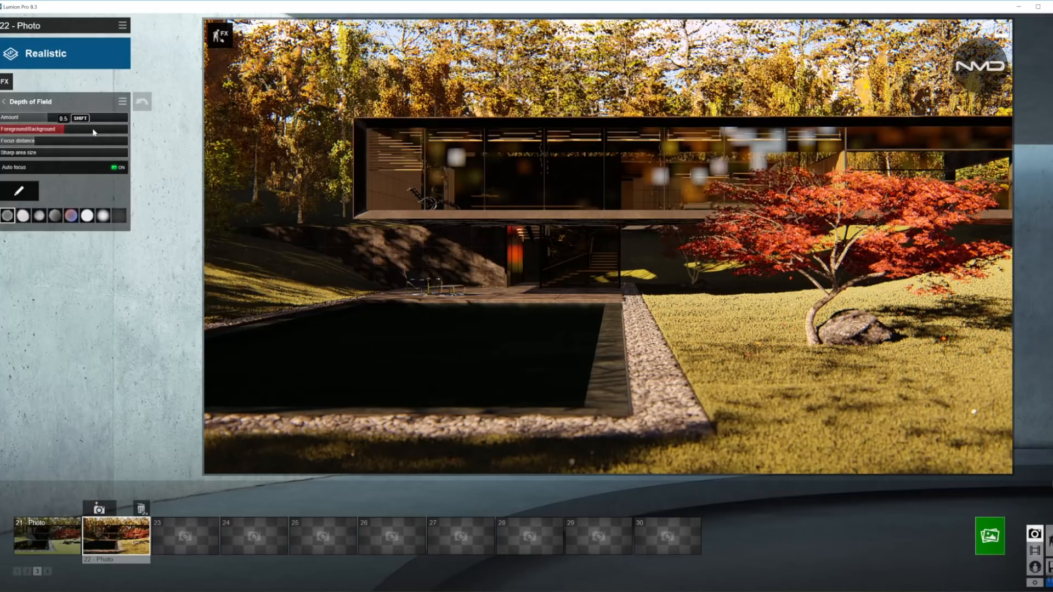
{"action": "left_click_drag", "start_coordinate": [63, 129], "coordinate": [111, 128]}
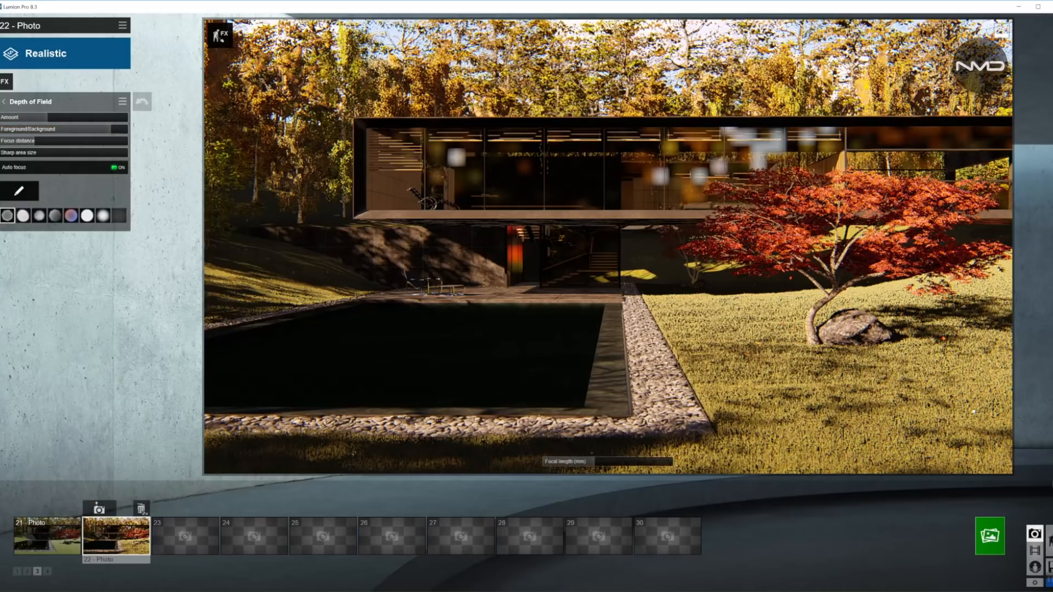
{"action": "mouse_move", "coordinate": [730, 236]}
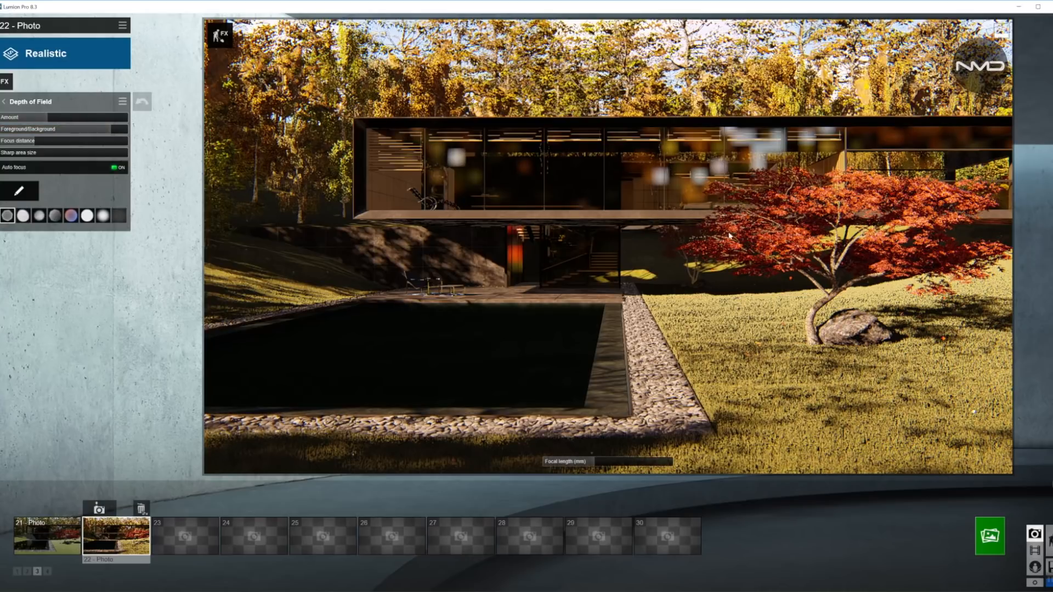
{"action": "mouse_move", "coordinate": [746, 323]}
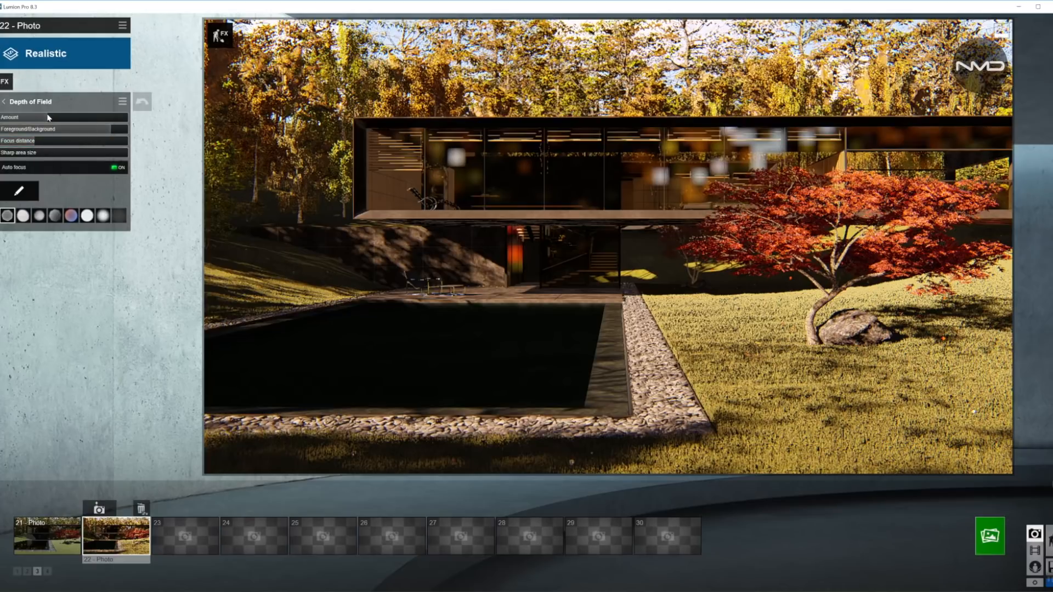
{"action": "left_click_drag", "start_coordinate": [13, 117], "coordinate": [51, 117]}
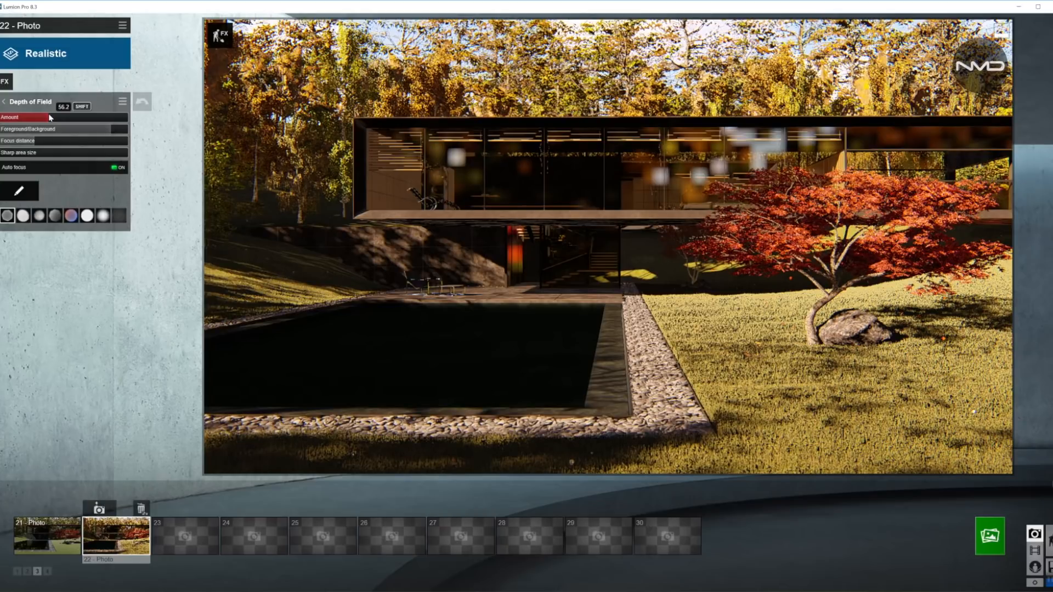
{"action": "left_click_drag", "start_coordinate": [49, 117], "coordinate": [45, 116]}
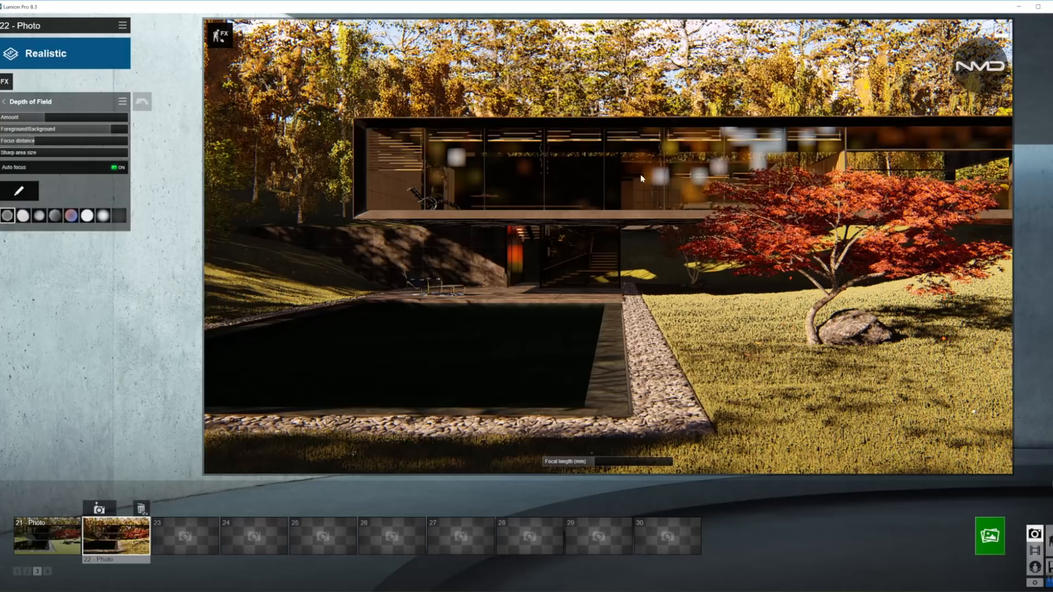
{"action": "mouse_move", "coordinate": [728, 247]}
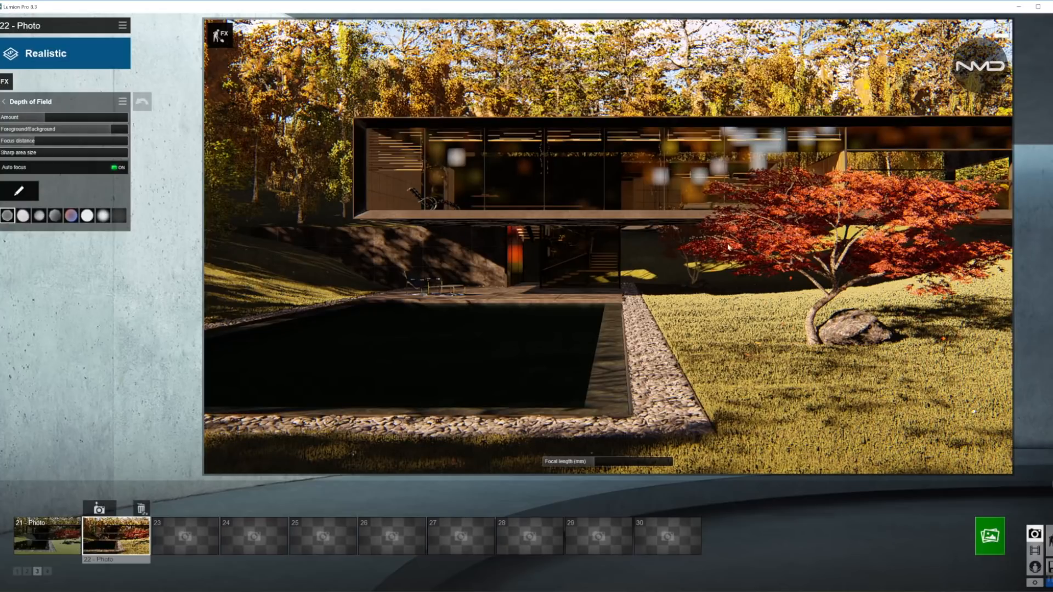
{"action": "mouse_move", "coordinate": [529, 139]}
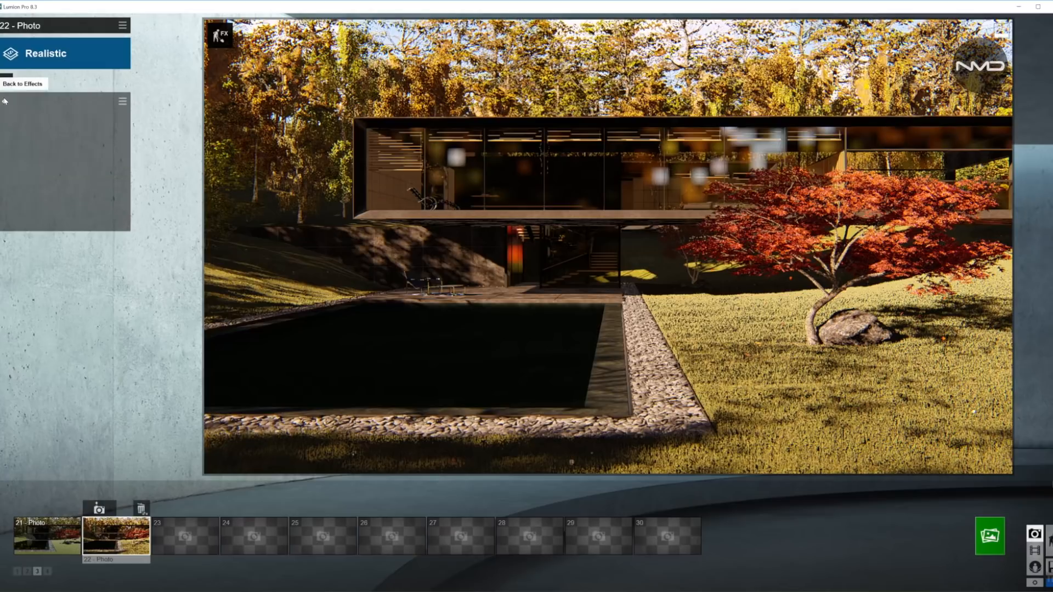
Nudge the Exposure effect from 0.5 up to about 0.505
{"action": "left_click", "coordinate": [22, 84]}
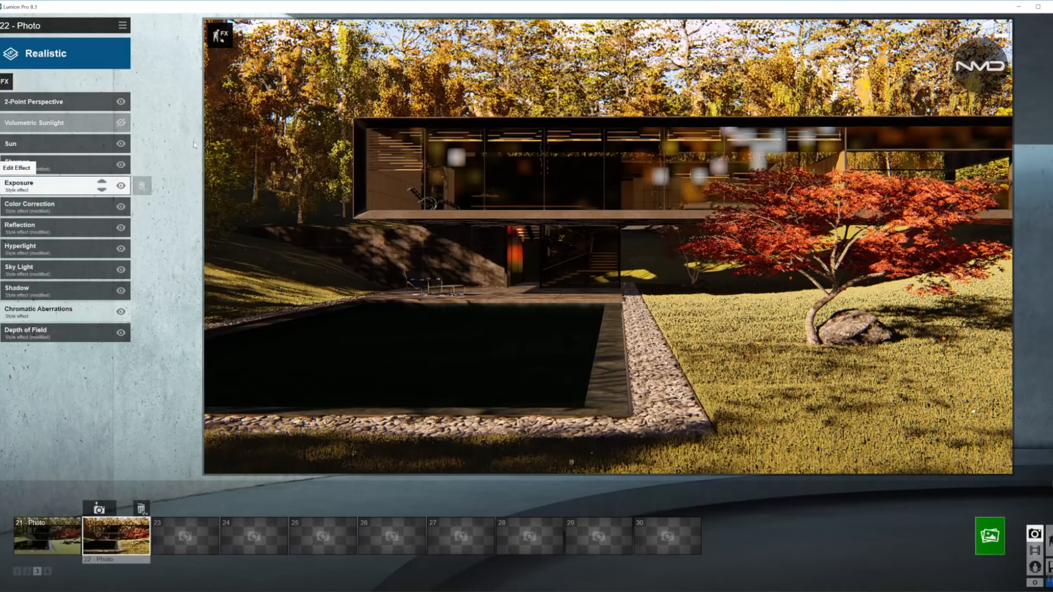
{"action": "left_click", "coordinate": [18, 183]}
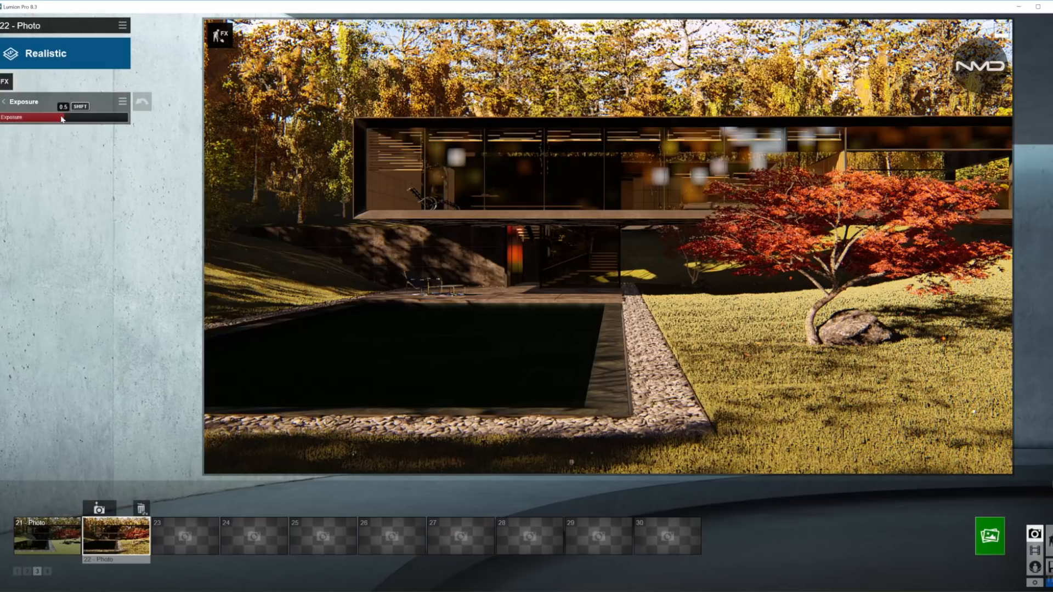
{"action": "left_click_drag", "start_coordinate": [50, 117], "coordinate": [67, 117]}
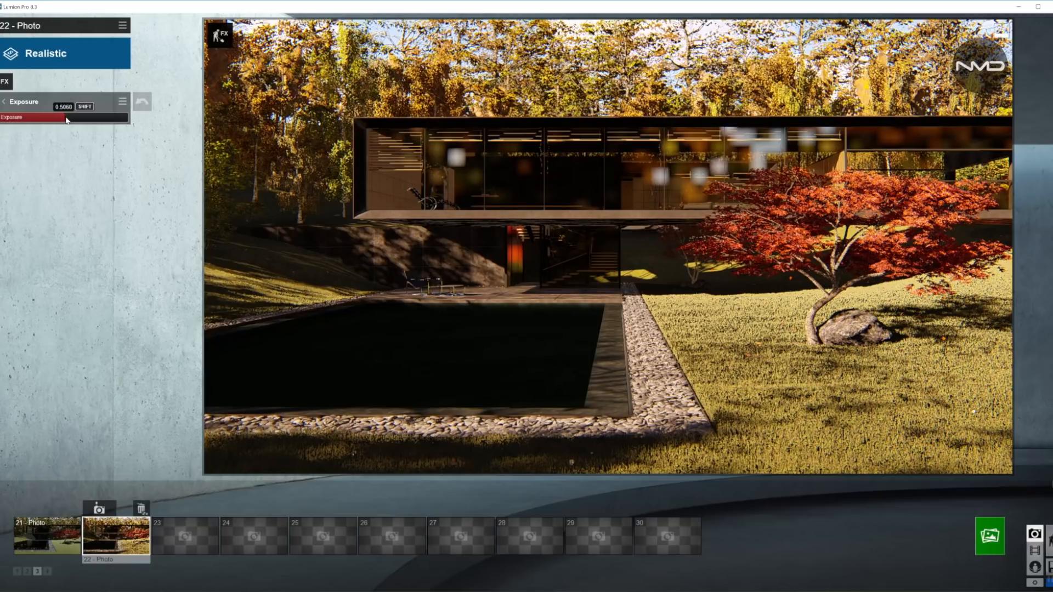
{"action": "left_click_drag", "start_coordinate": [65, 118], "coordinate": [67, 107]}
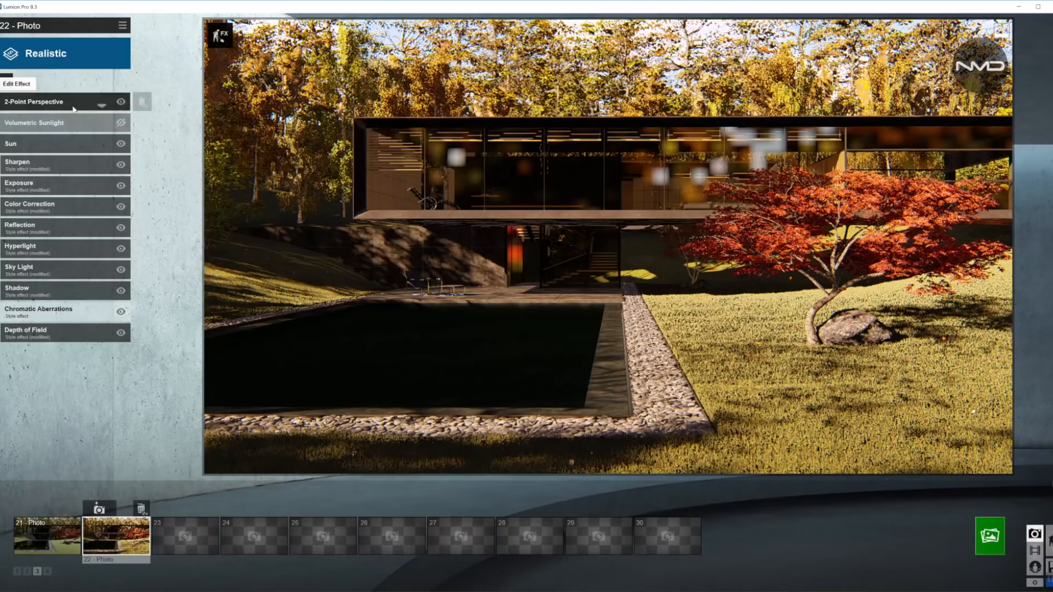
Set Volumetric Sunlight brightness to about 0.11 and enable the effect
{"action": "left_click", "coordinate": [33, 122]}
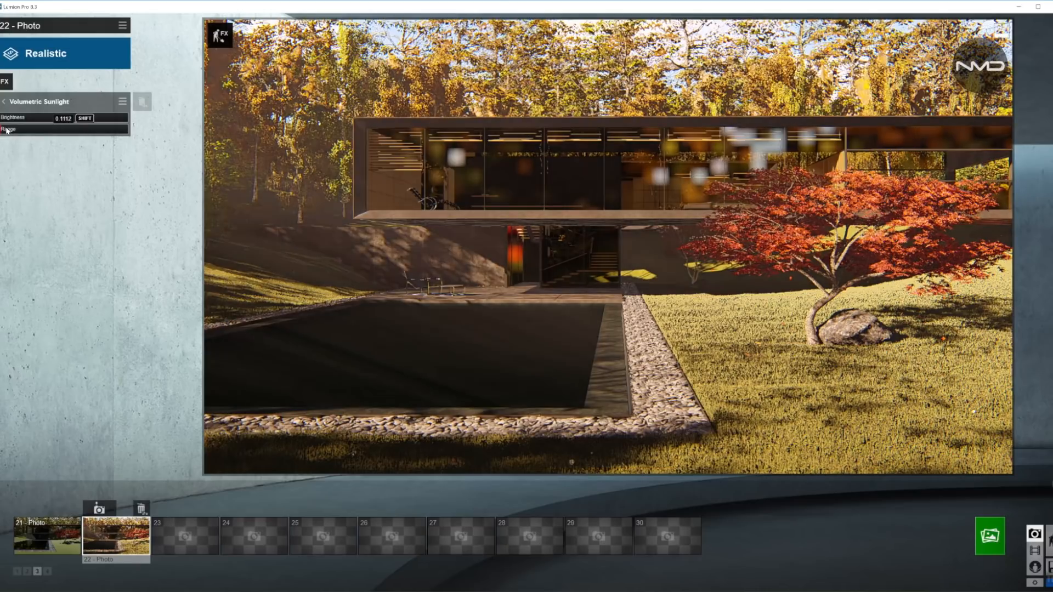
{"action": "left_click_drag", "start_coordinate": [64, 117], "coordinate": [40, 117]}
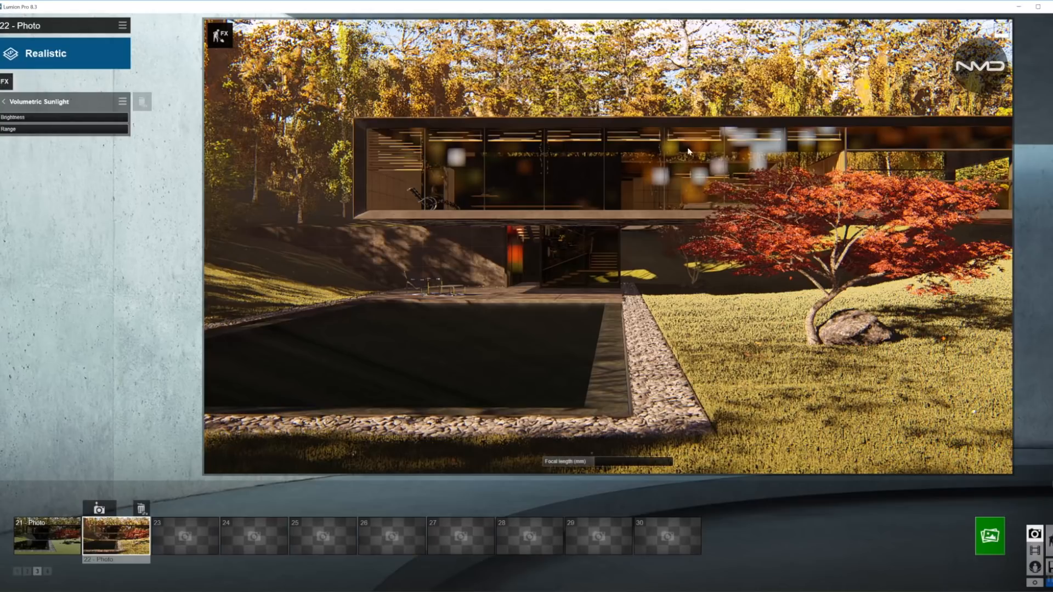
{"action": "mouse_move", "coordinate": [409, 223]}
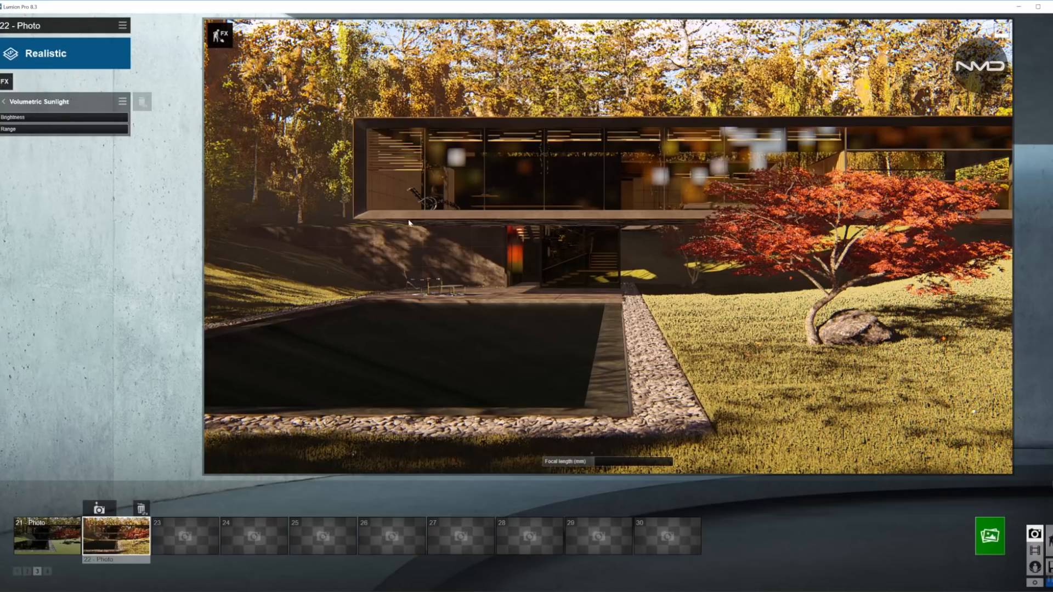
{"action": "mouse_move", "coordinate": [530, 344]}
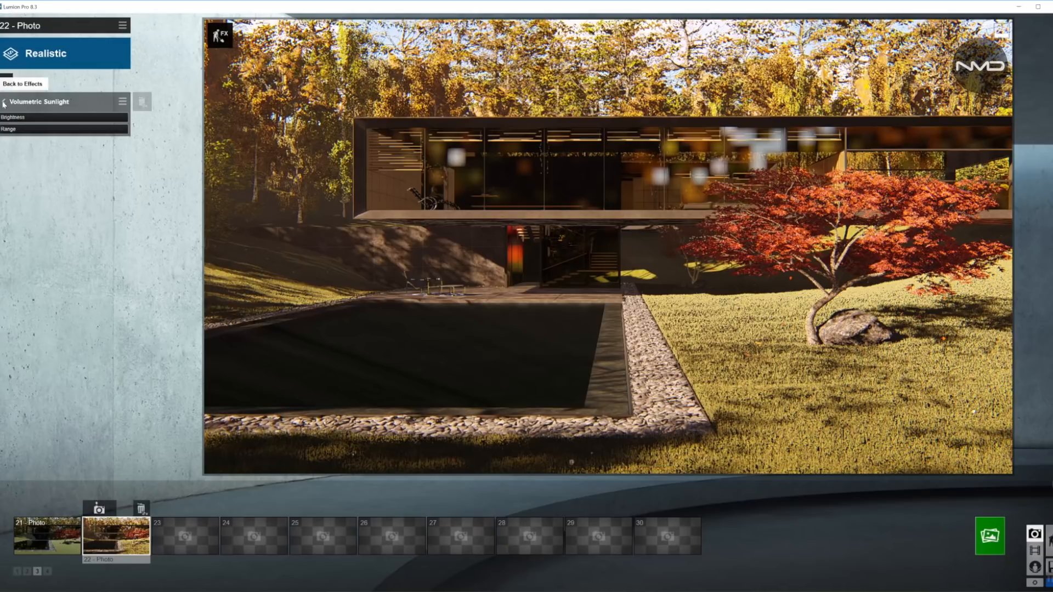
{"action": "left_click", "coordinate": [22, 83]}
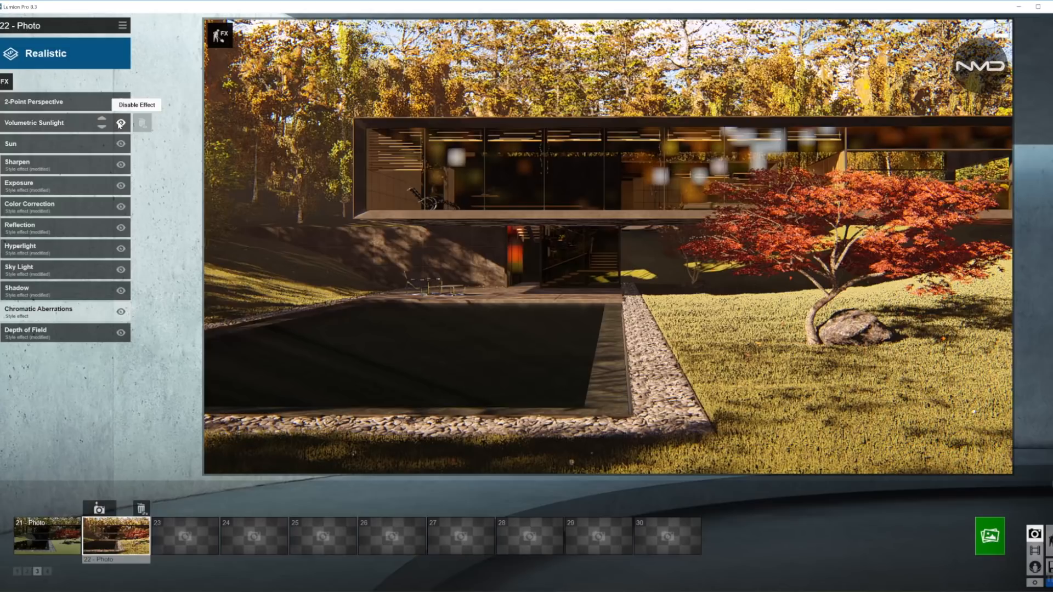
{"action": "left_click", "coordinate": [121, 124]}
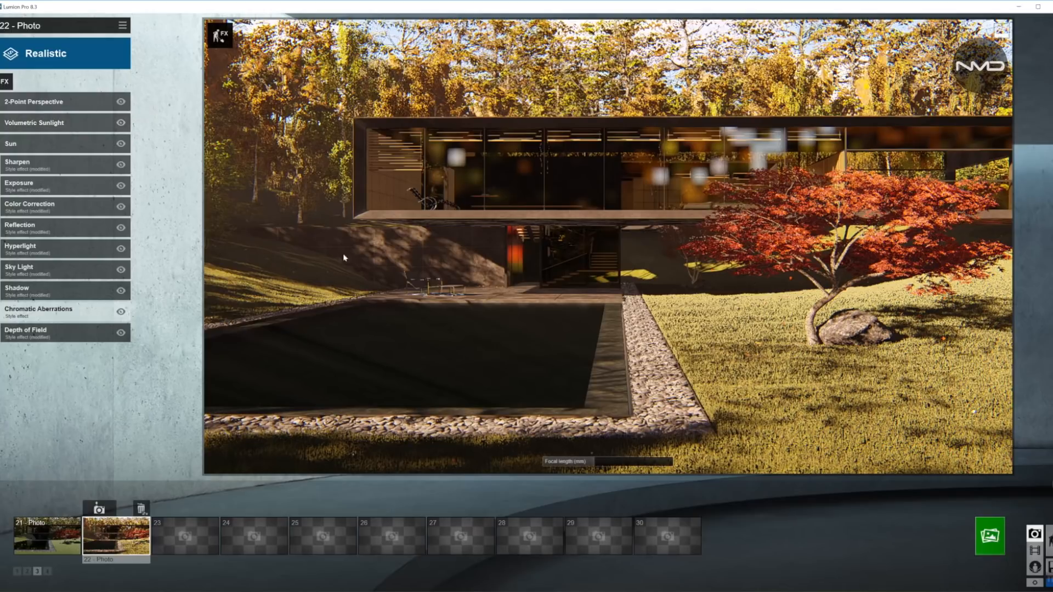
{"action": "mouse_move", "coordinate": [335, 200]}
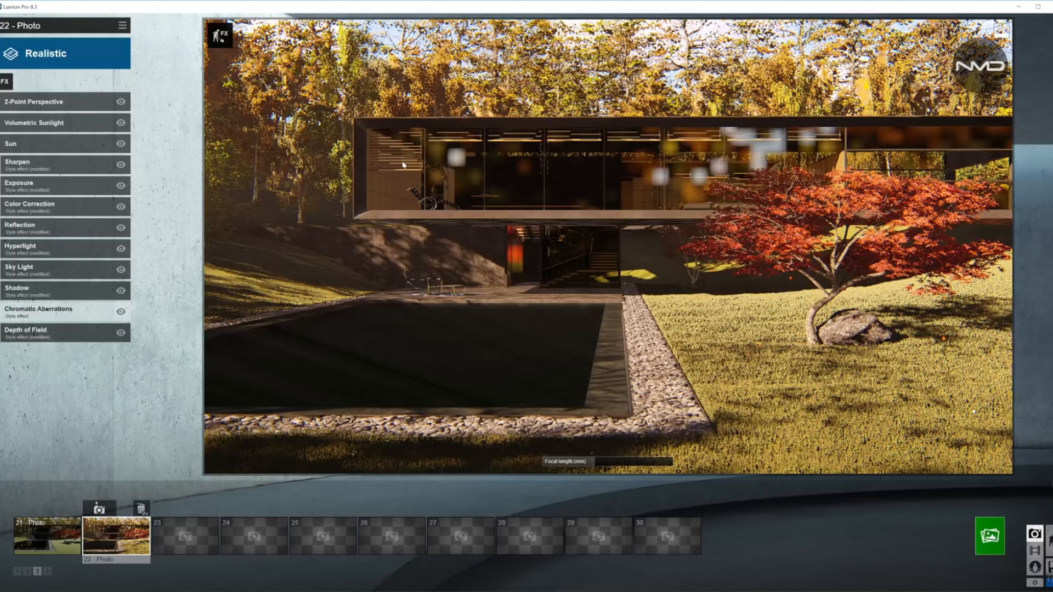
{"action": "mouse_move", "coordinate": [423, 240]}
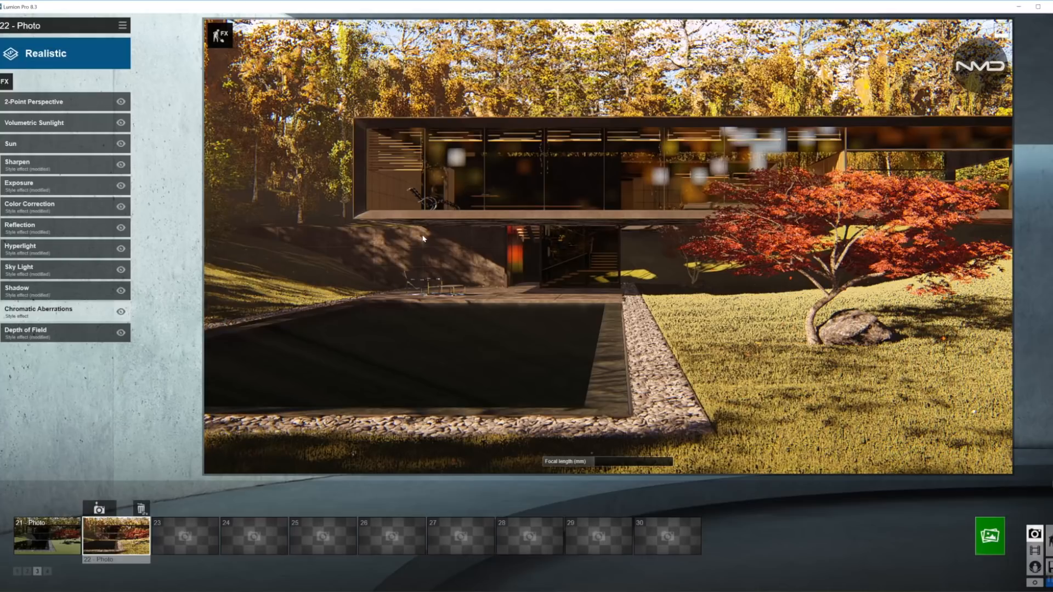
{"action": "mouse_move", "coordinate": [407, 231]}
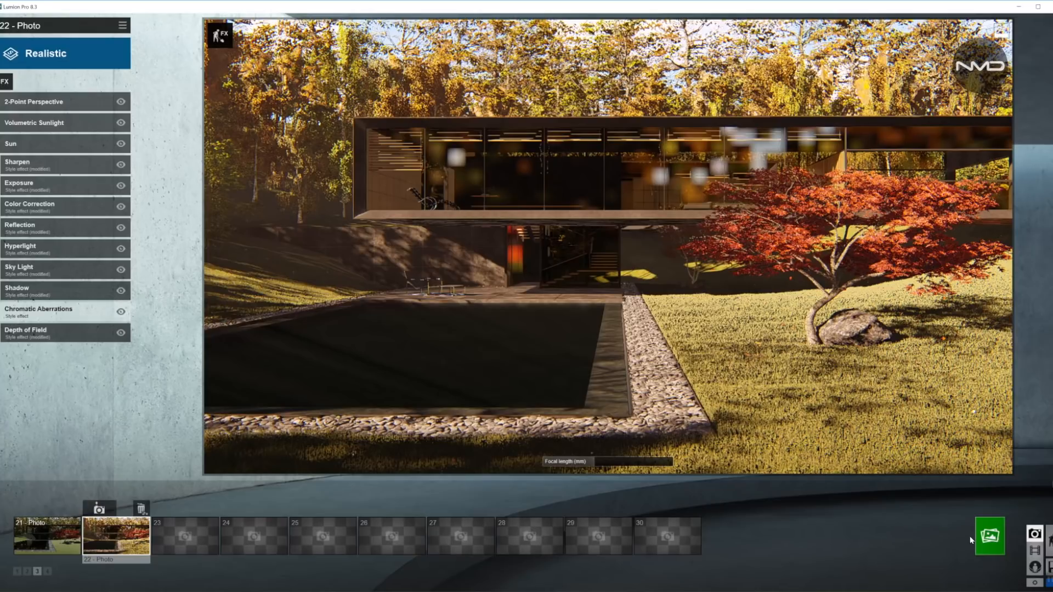
Render photo 22 at Desktop (1920x1080) and save it as Test_18 JPG
{"action": "left_click", "coordinate": [989, 535]}
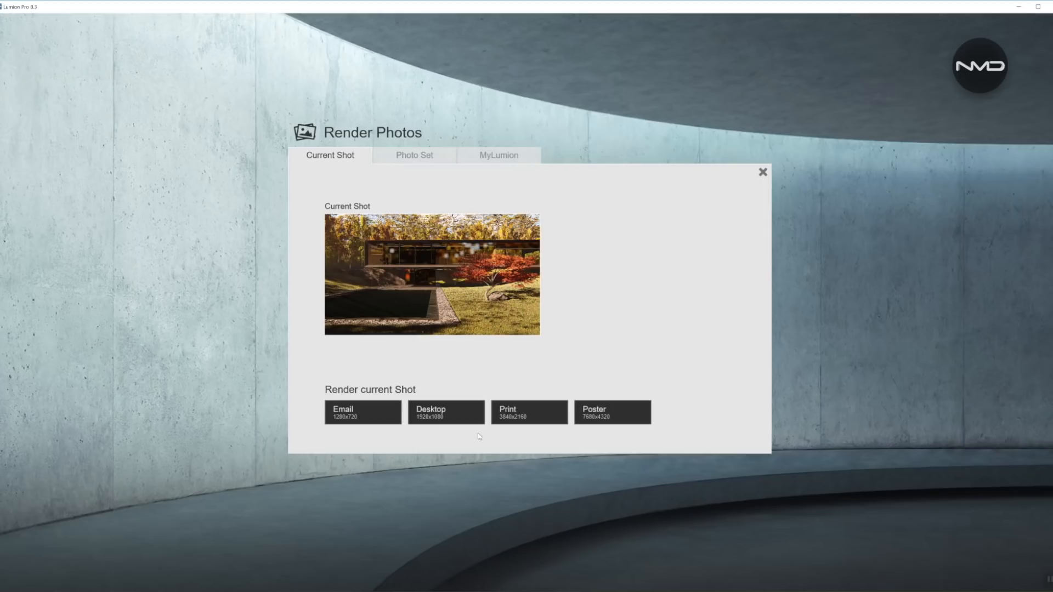
{"action": "left_click", "coordinate": [445, 412]}
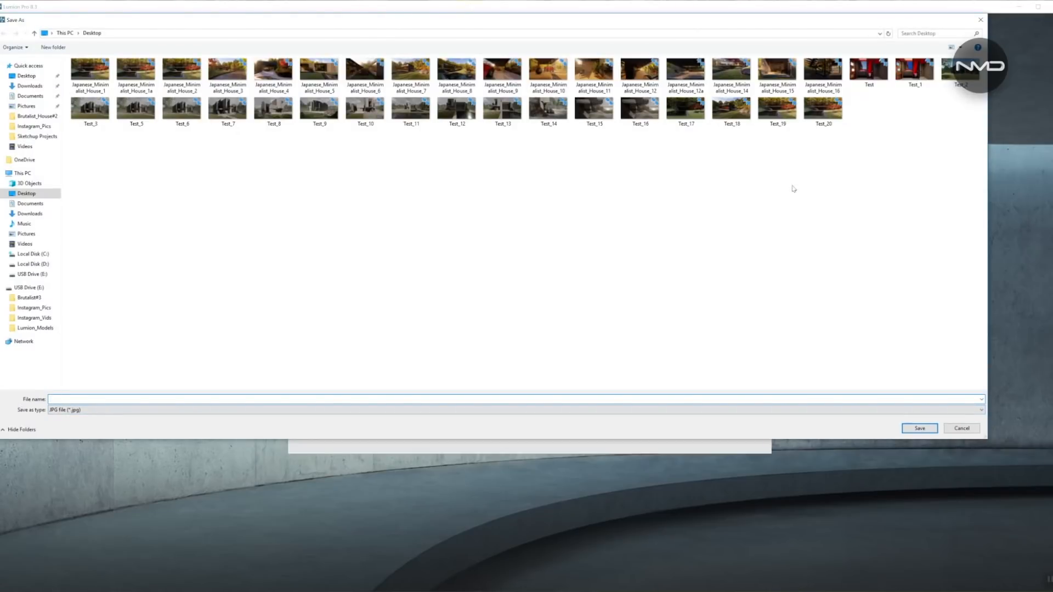
{"action": "left_click", "coordinate": [731, 111]}
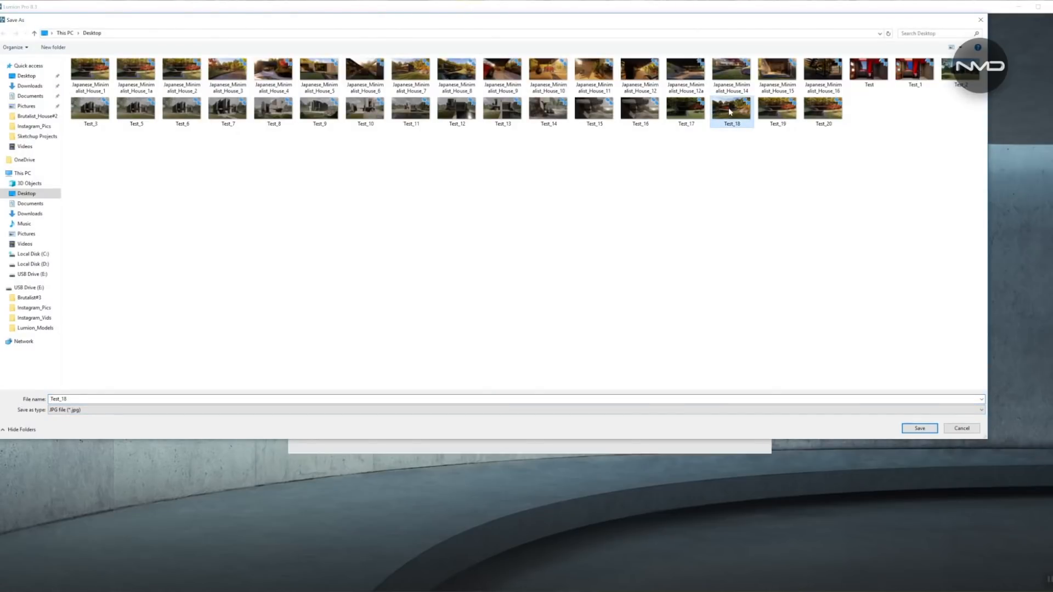
{"action": "left_click", "coordinate": [919, 429]}
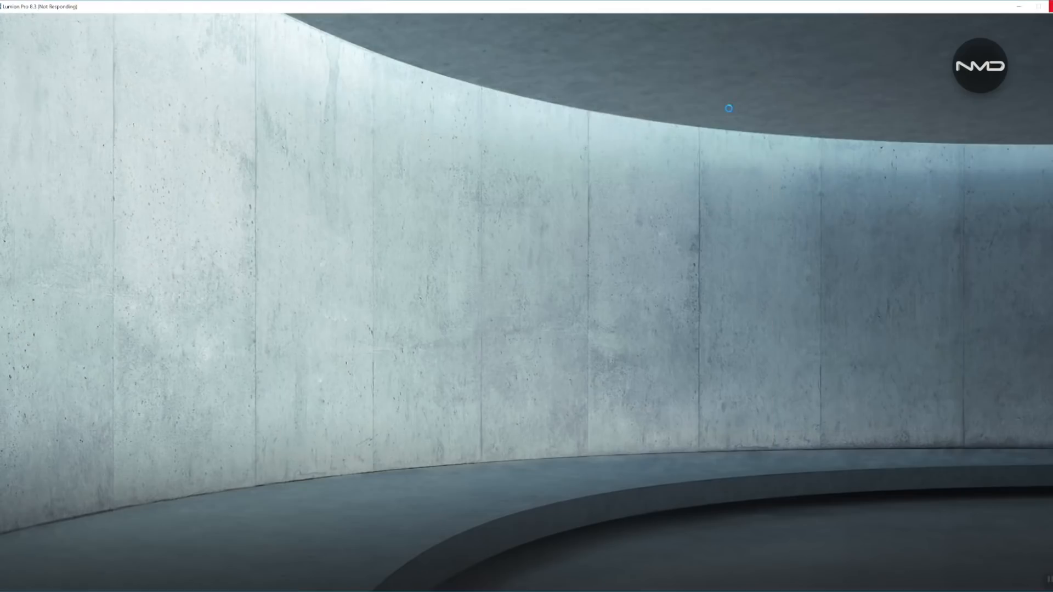